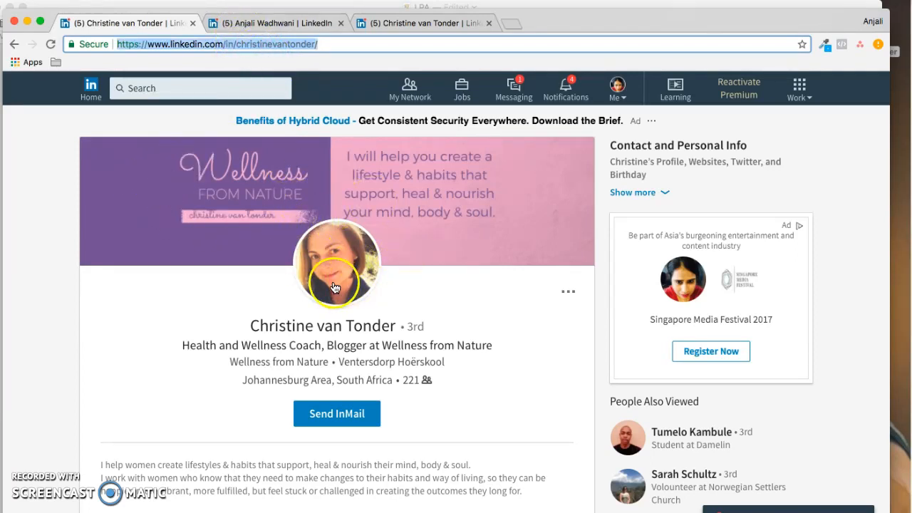
mouse_move(178, 217)
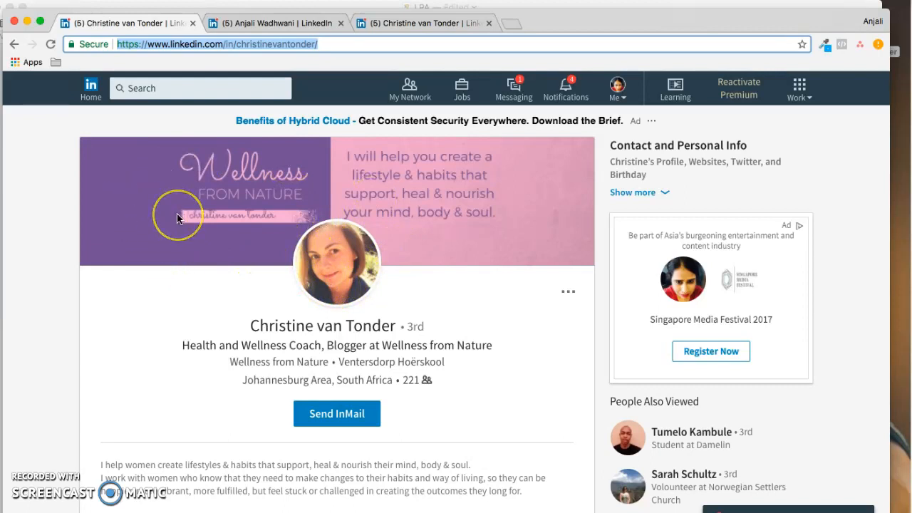
mouse_move(487, 235)
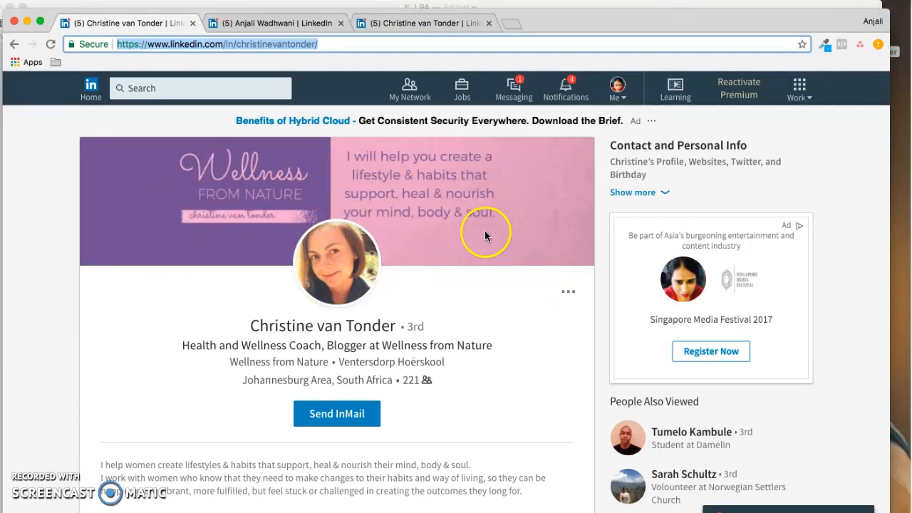
mouse_move(490, 245)
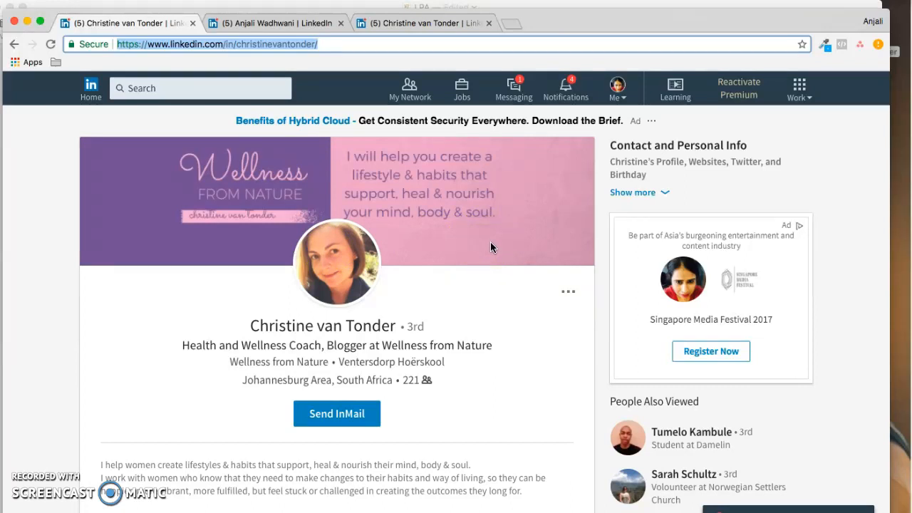
- Scroll the profile summary to reach the wellnessfromnature.co.za website link
scroll(down, 3)
text(www.wellnessfromnature.co.za)
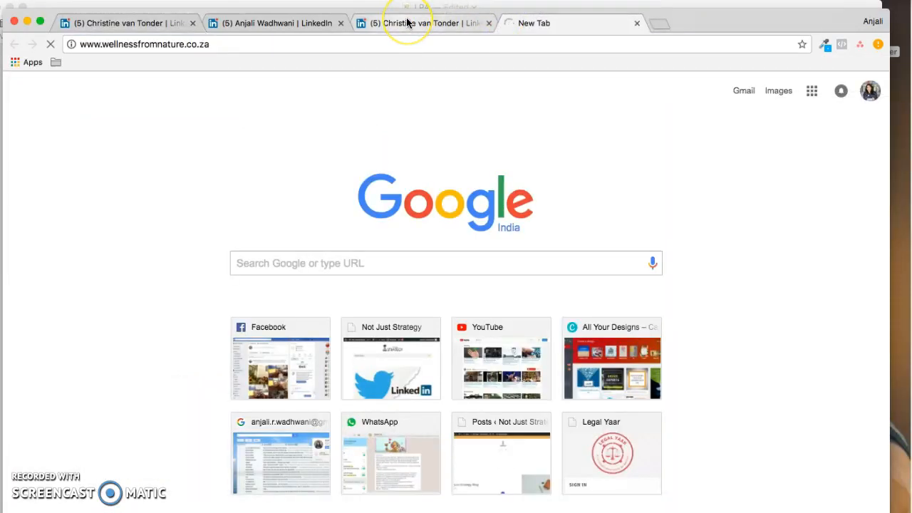
- View the wellnessfromnature.co.za tab, which shows only a registered-domain placeholder
click(425, 23)
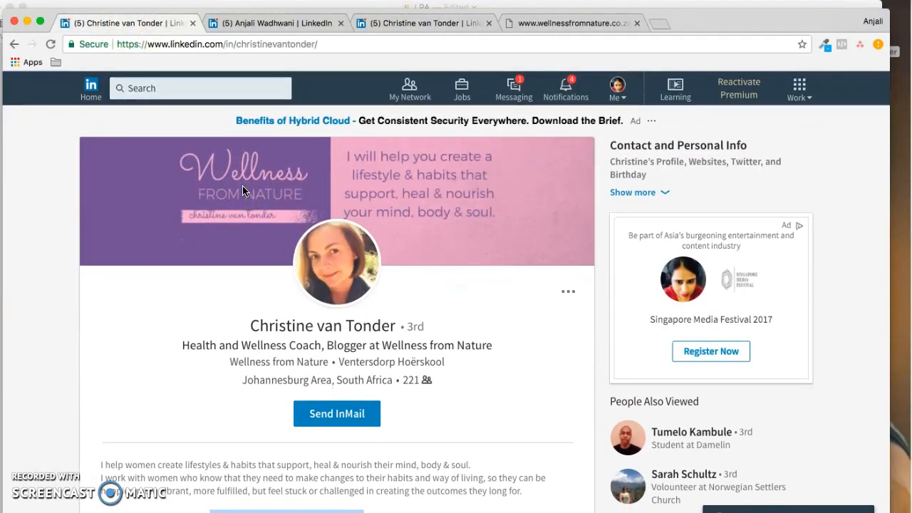
click(567, 23)
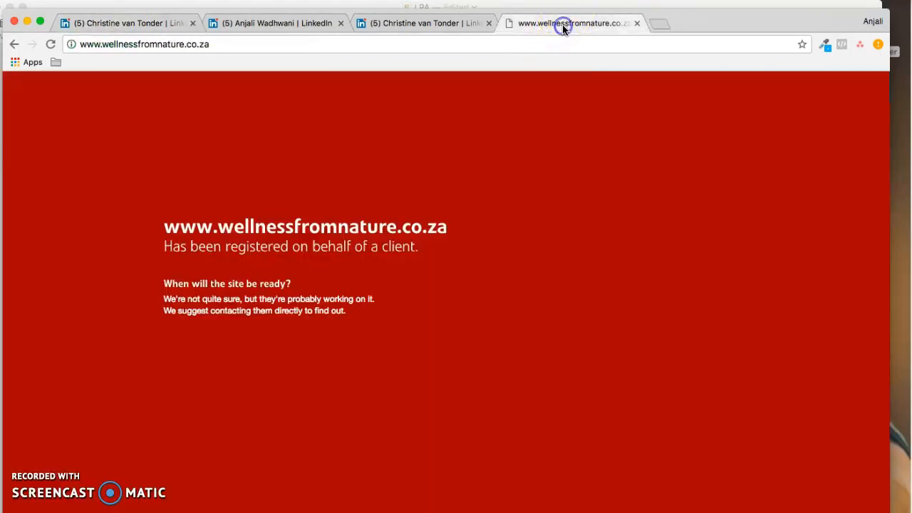
mouse_move(499, 141)
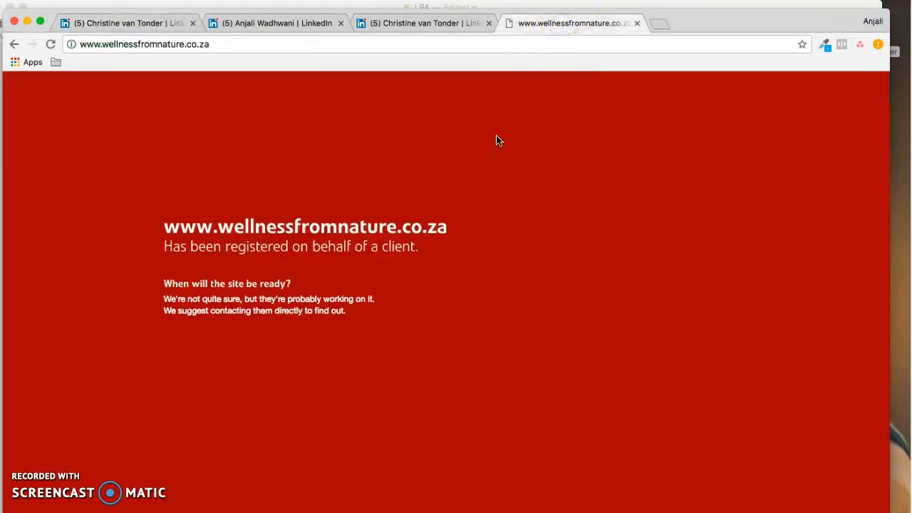
mouse_move(420, 94)
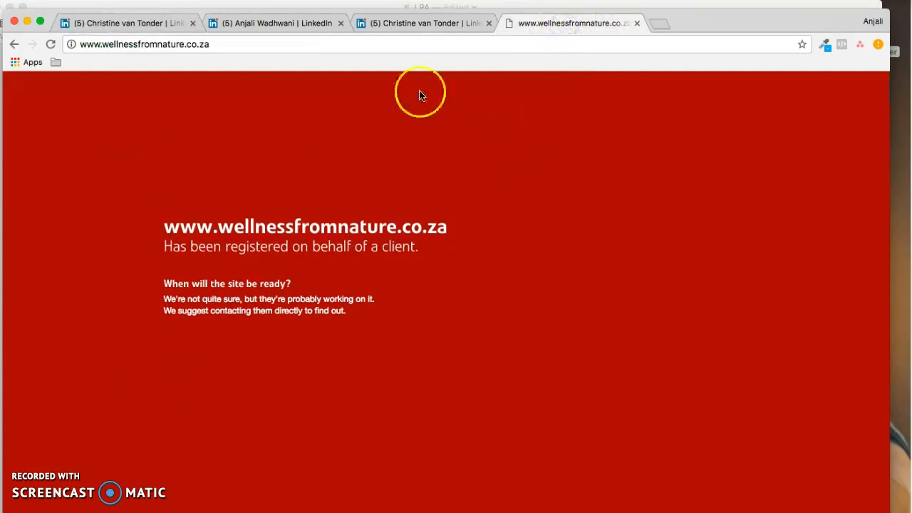
click(121, 23)
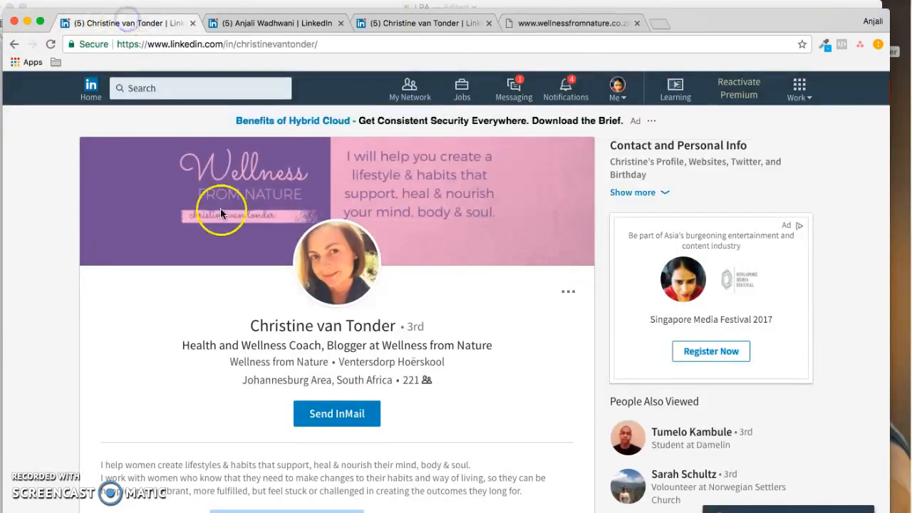
scroll(down, 3)
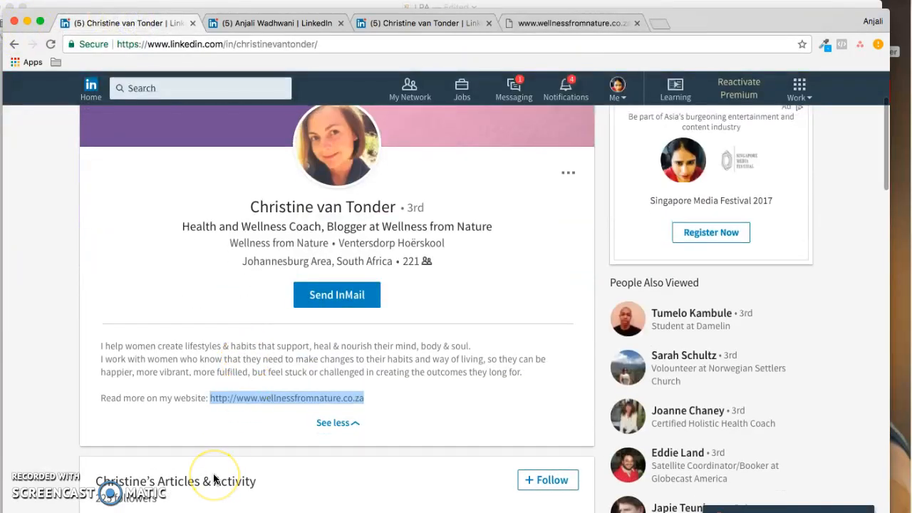
mouse_move(217, 479)
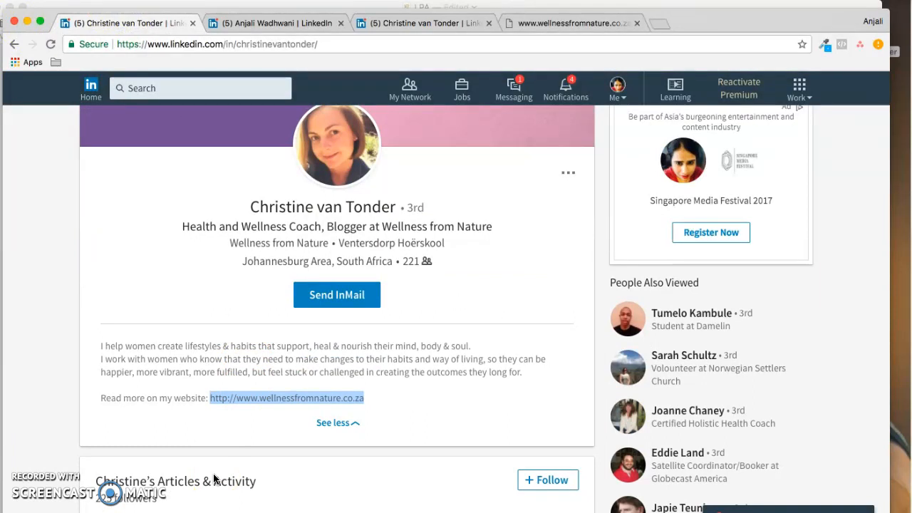
scroll(down, 3)
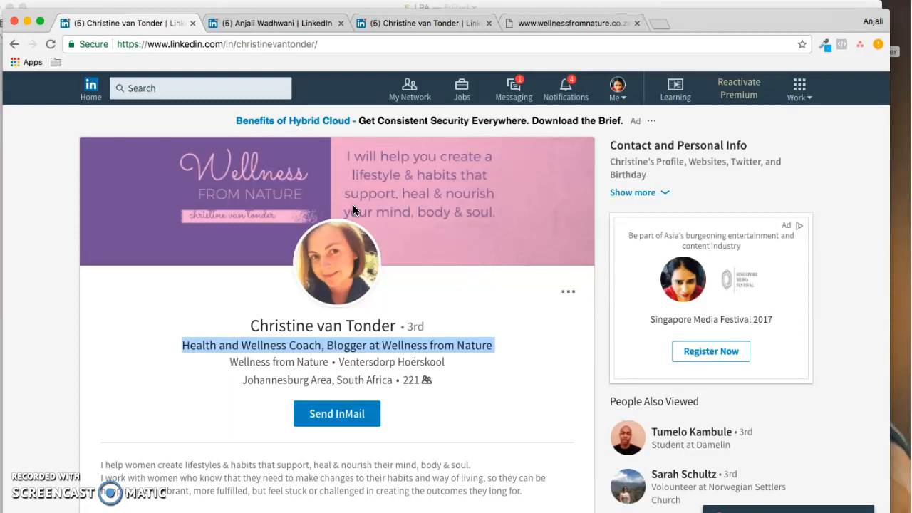
scroll(down, 3)
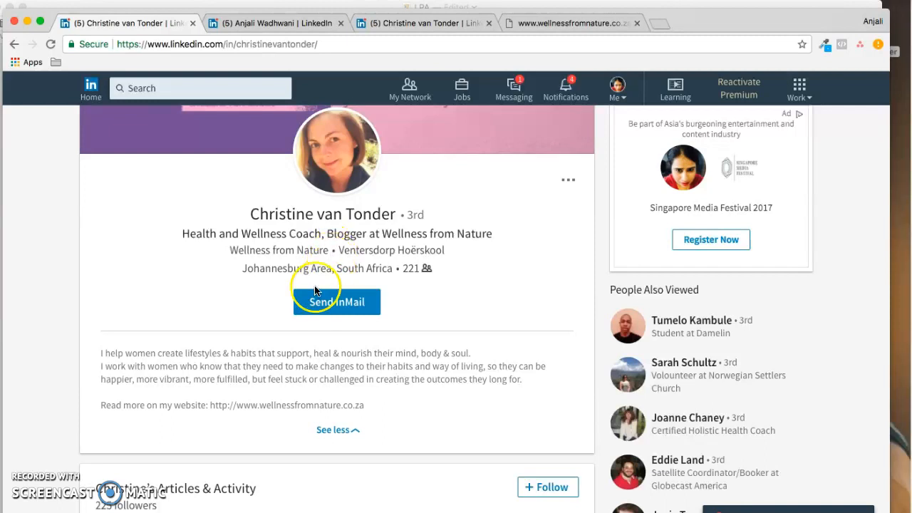
scroll(down, 3)
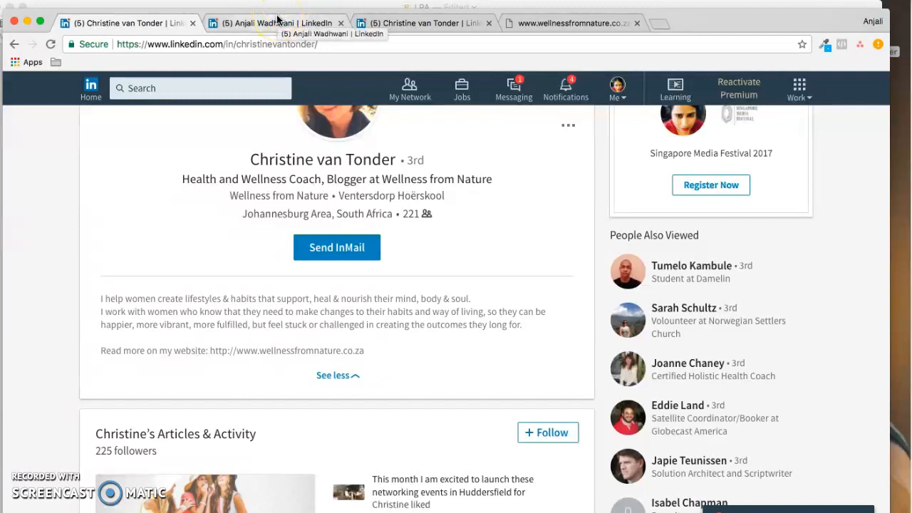
click(274, 23)
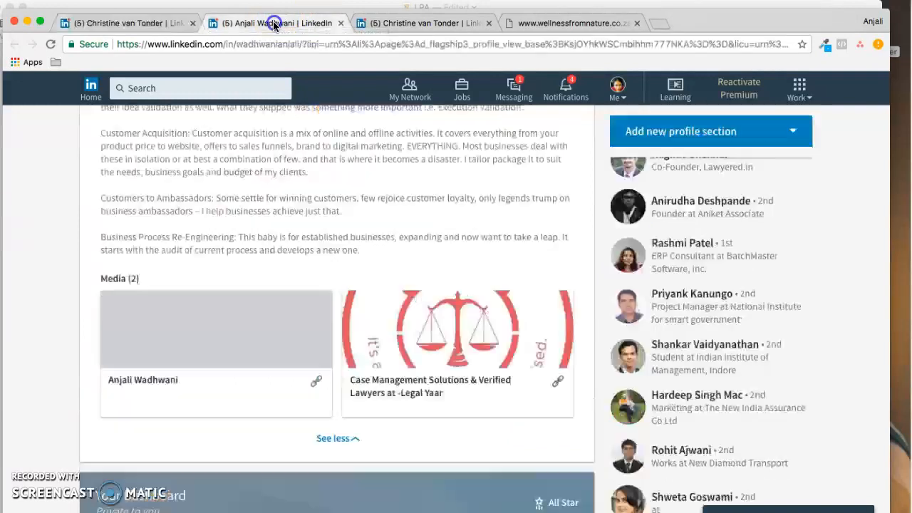
mouse_move(534, 381)
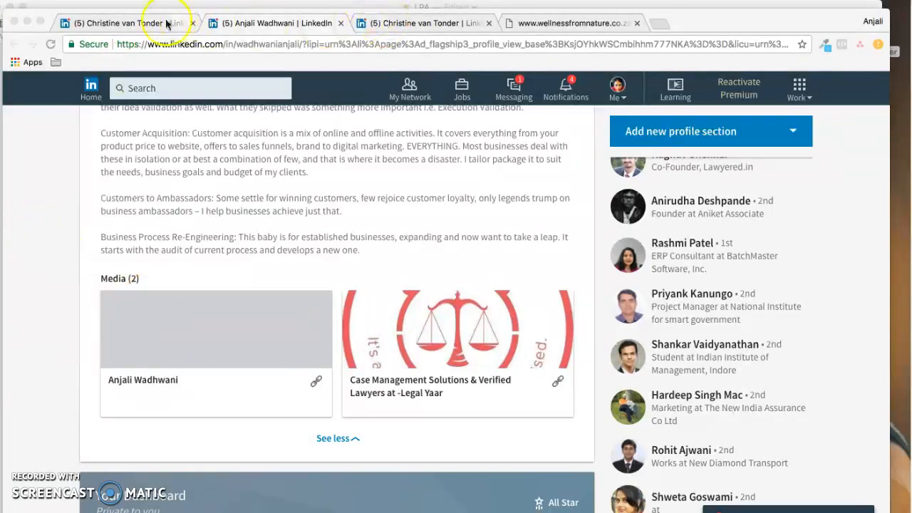
click(125, 23)
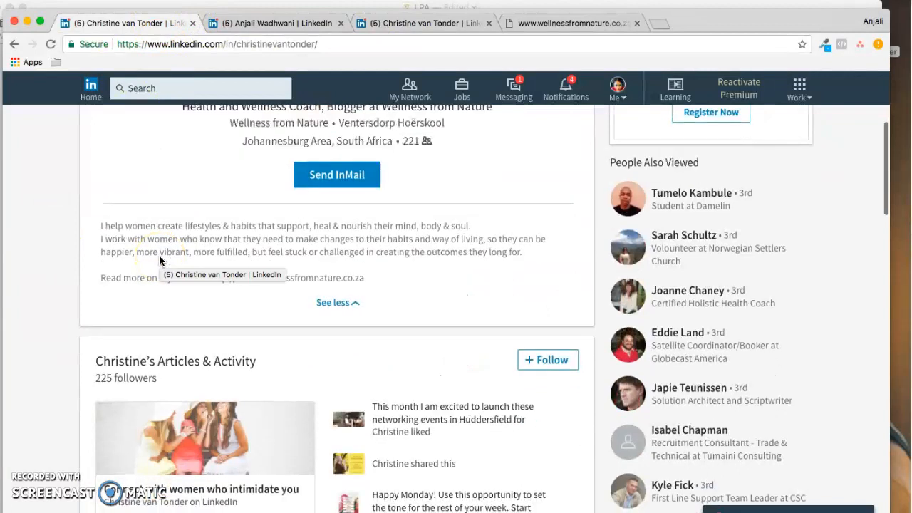
scroll(down, 3)
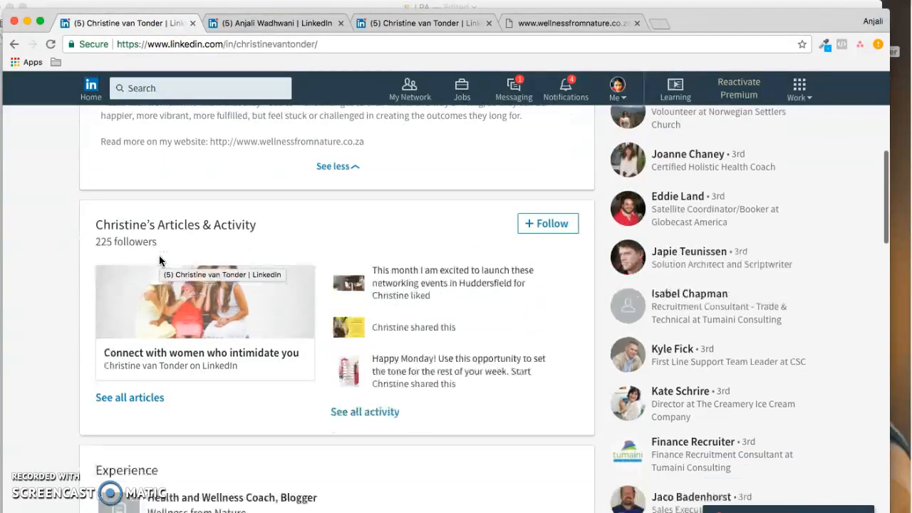
scroll(down, 3)
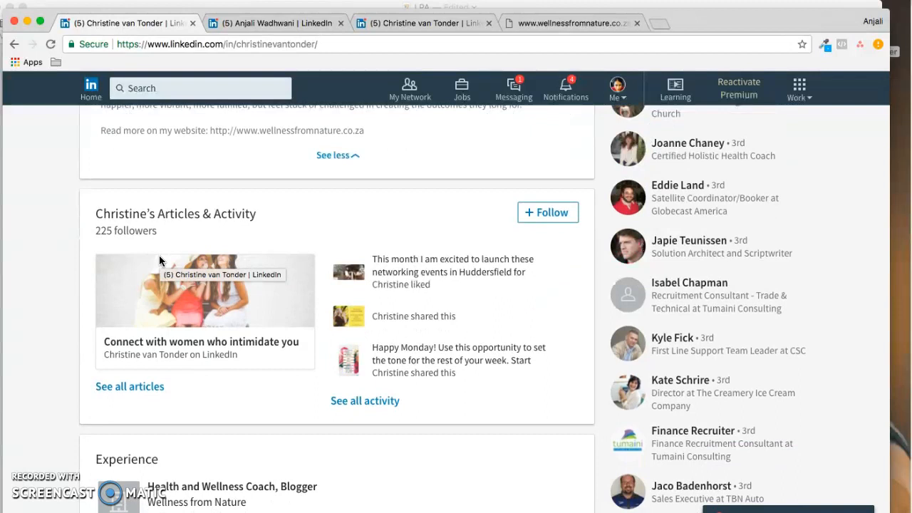
- View her full activity feed via See all activity and scroll through it
click(365, 400)
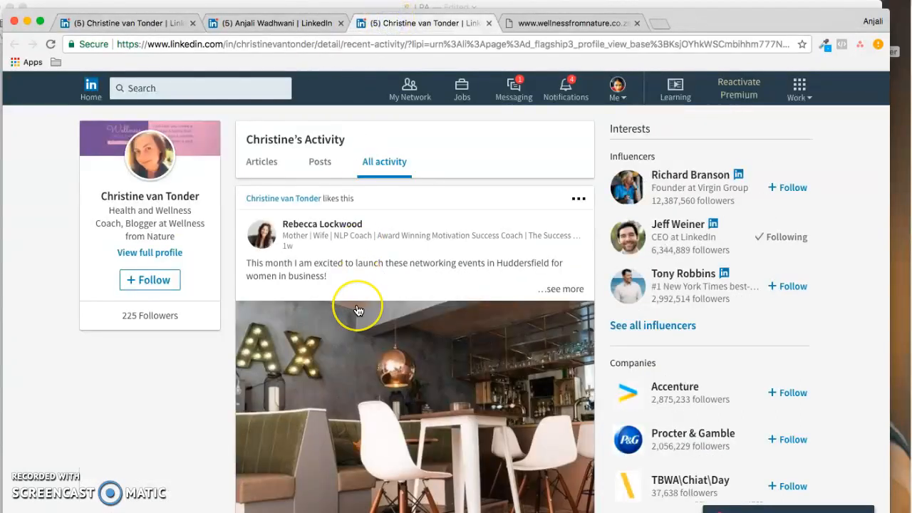
scroll(down, 3)
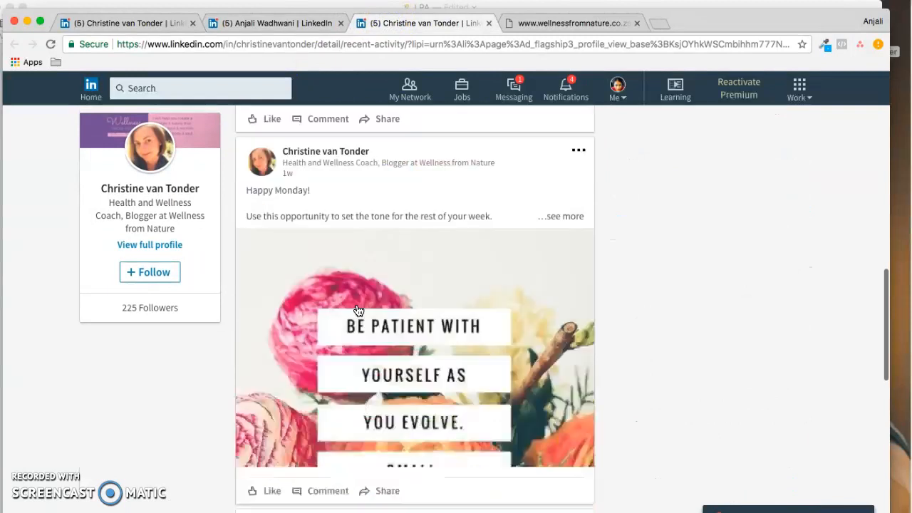
scroll(down, 3)
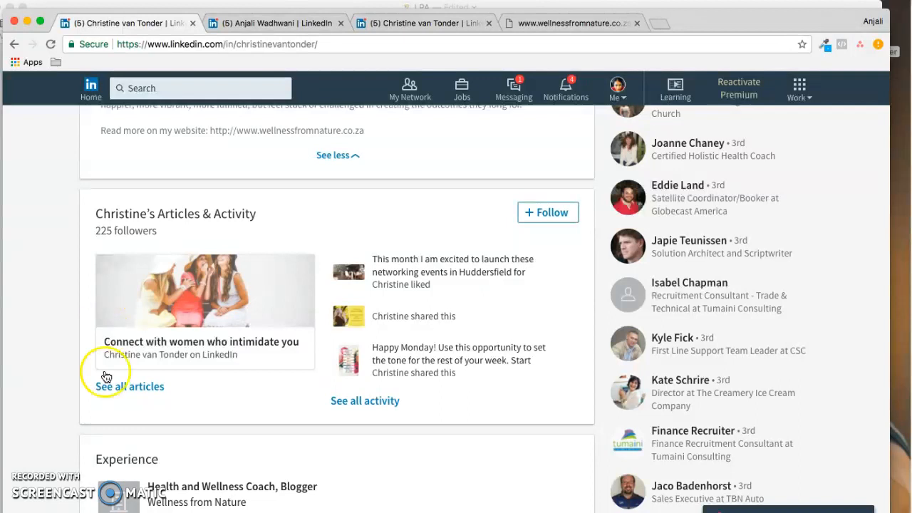
- Read through the Experience entries down to the Education section
scroll(down, 3)
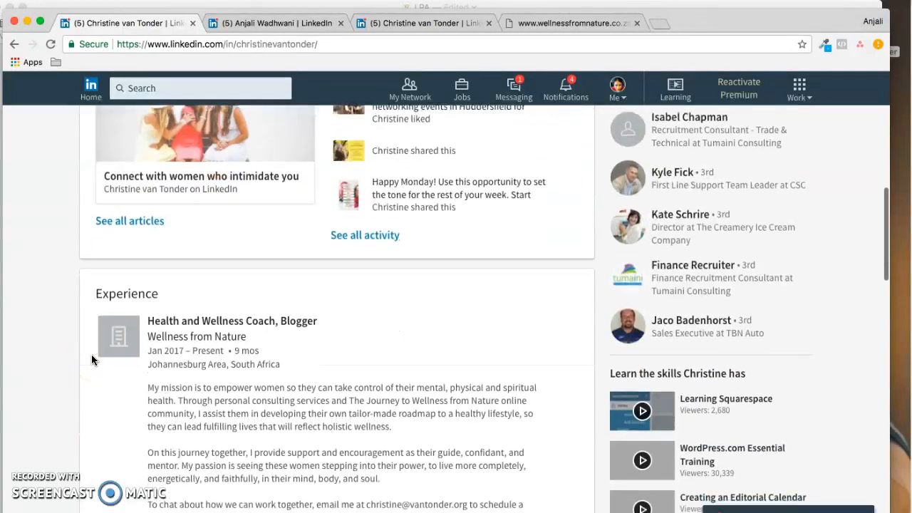
scroll(down, 3)
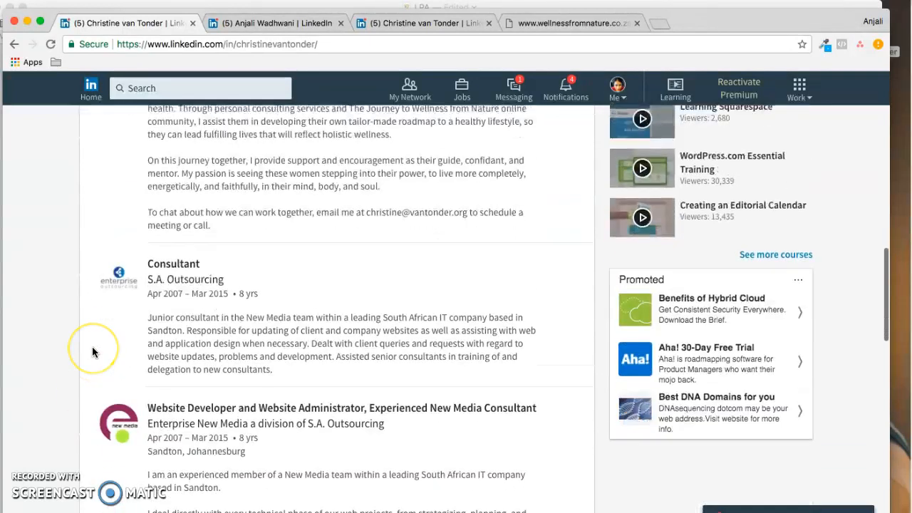
scroll(up, 3)
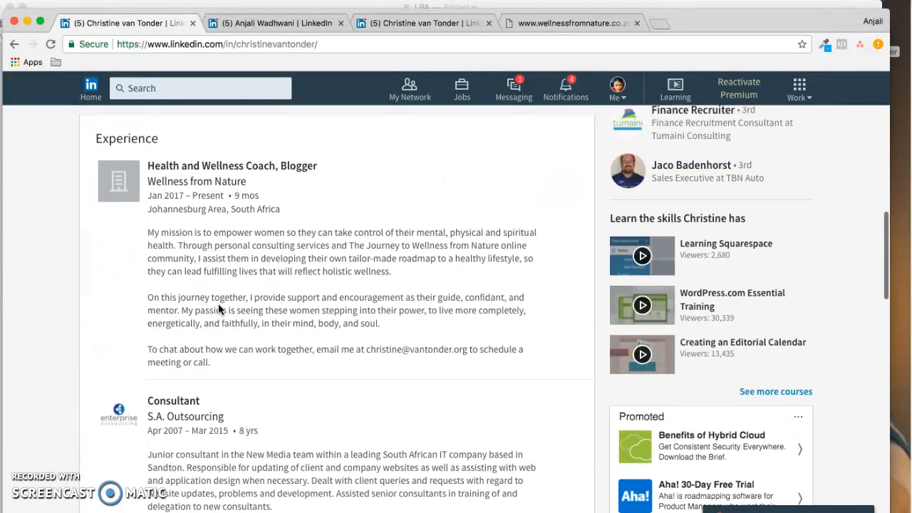
scroll(down, 3)
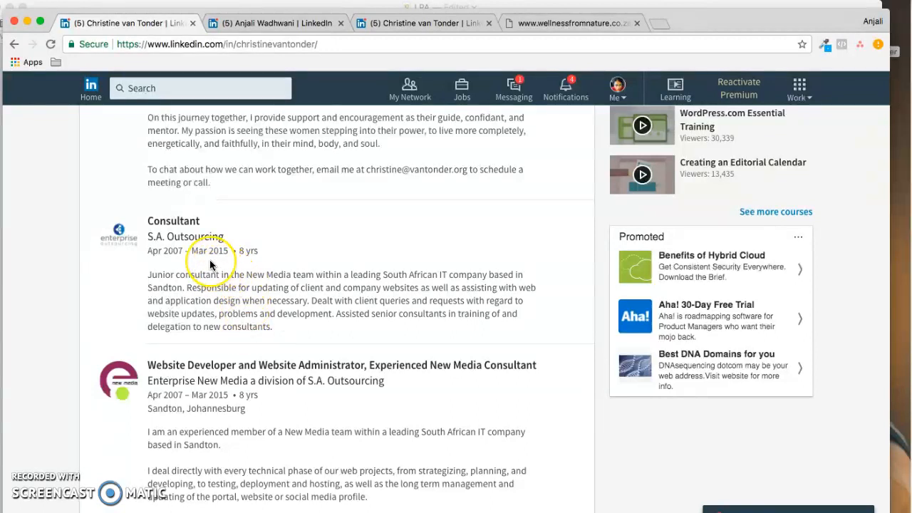
scroll(down, 3)
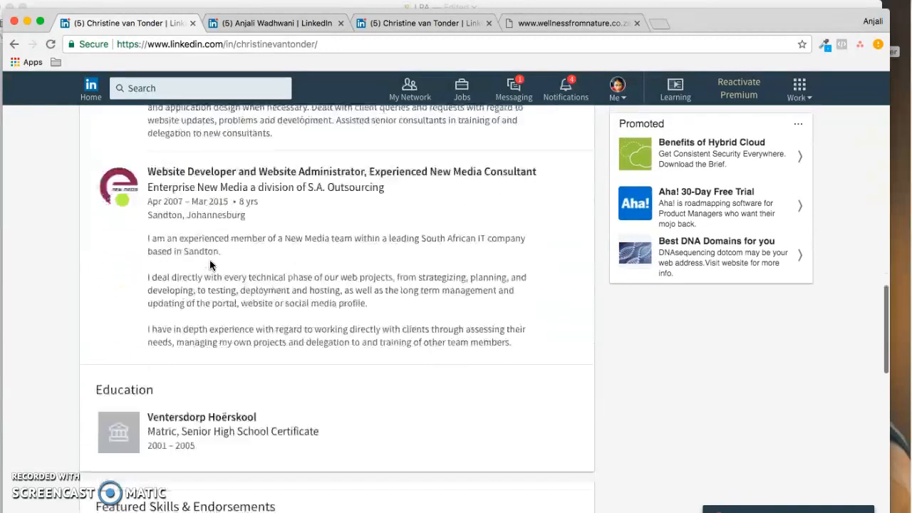
scroll(down, 3)
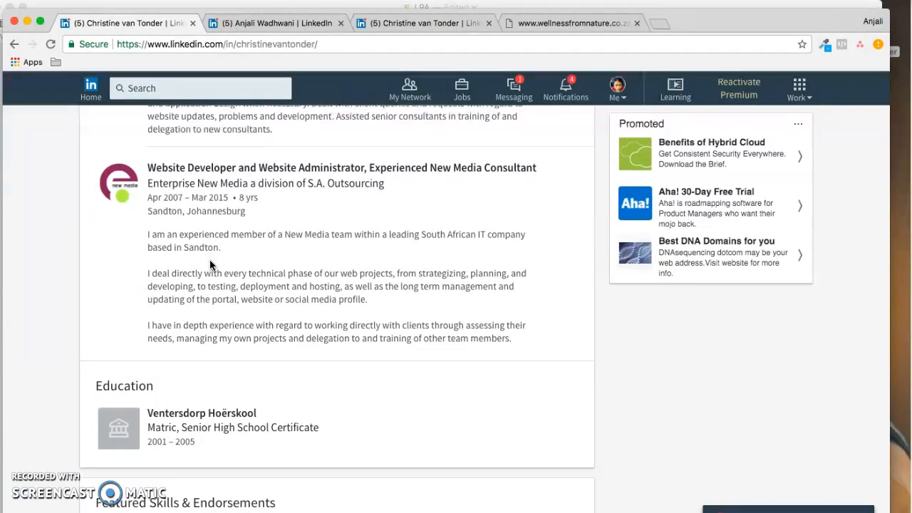
scroll(down, 3)
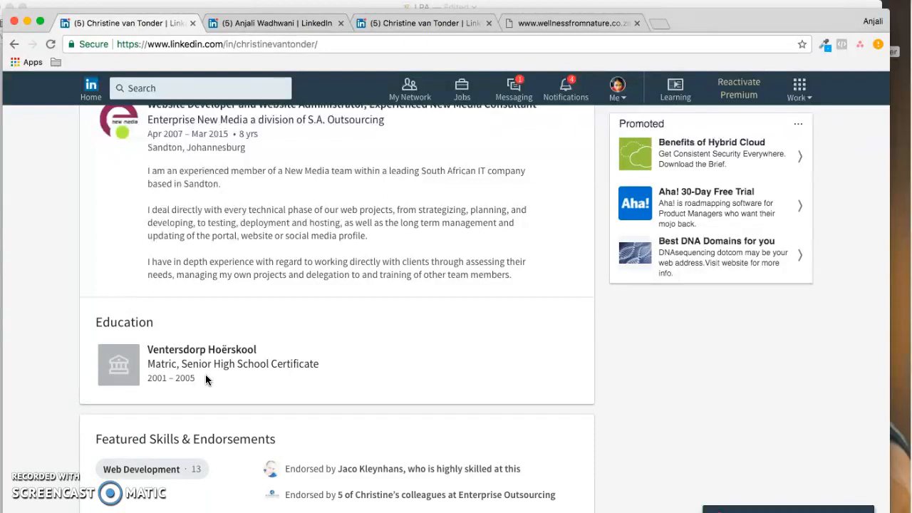
- Scroll to Featured Skills & Endorsements and inspect the SEO and Web Development endorsement counts
scroll(down, 3)
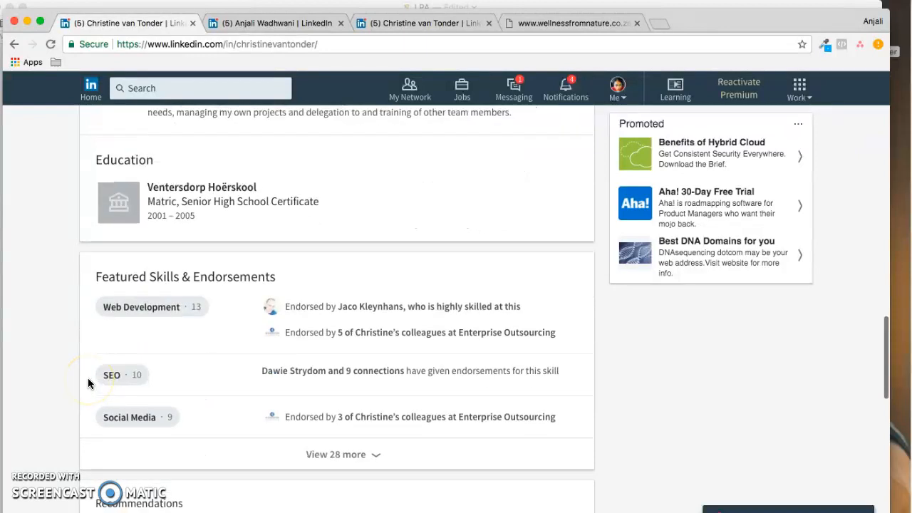
scroll(down, 3)
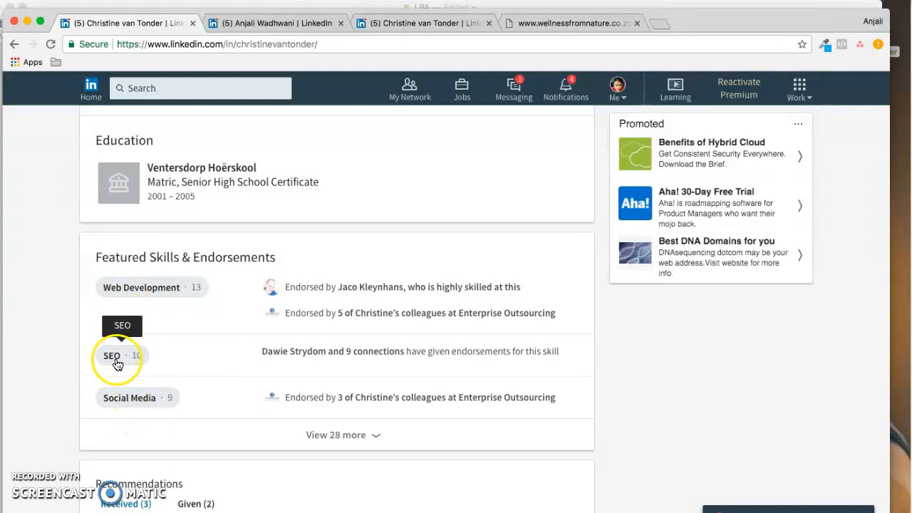
mouse_move(129, 397)
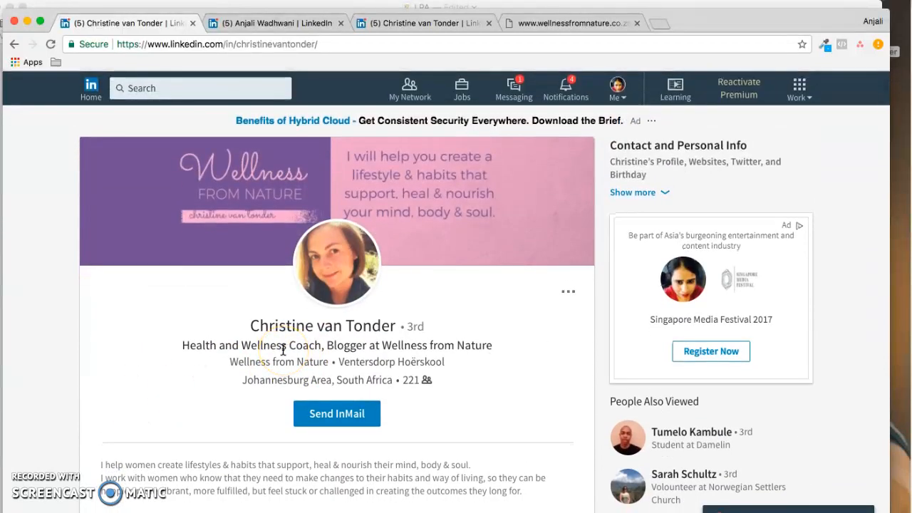
scroll(down, 3)
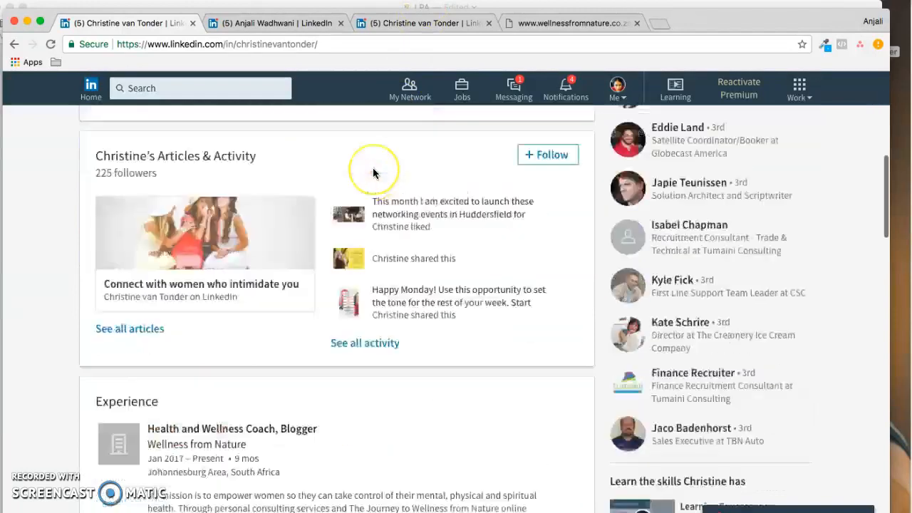
scroll(down, 3)
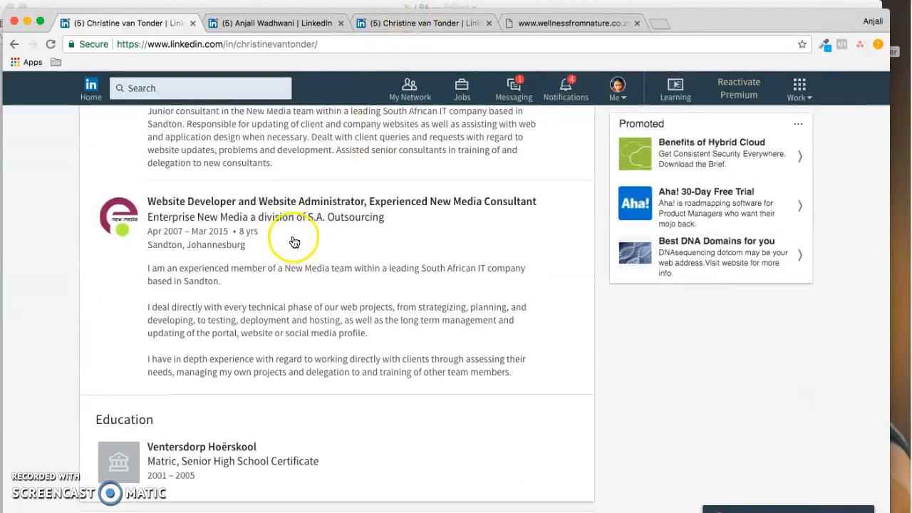
scroll(down, 3)
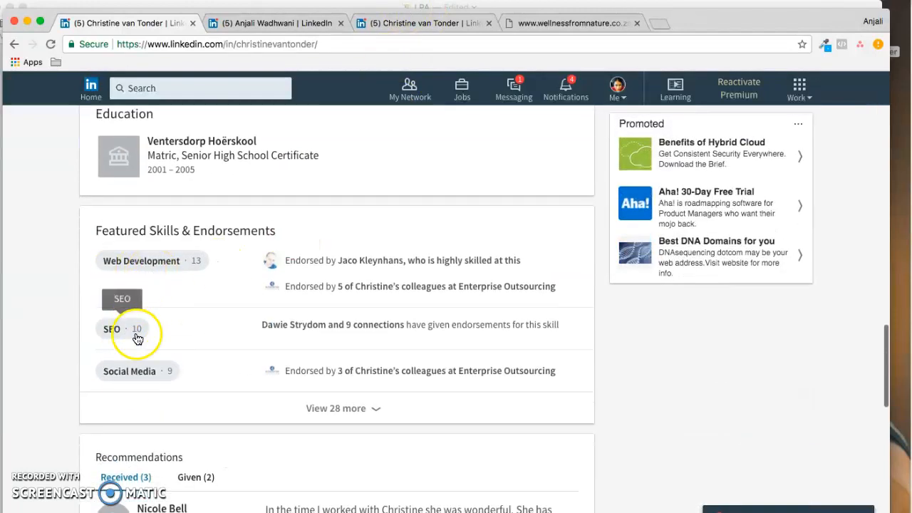
mouse_move(139, 406)
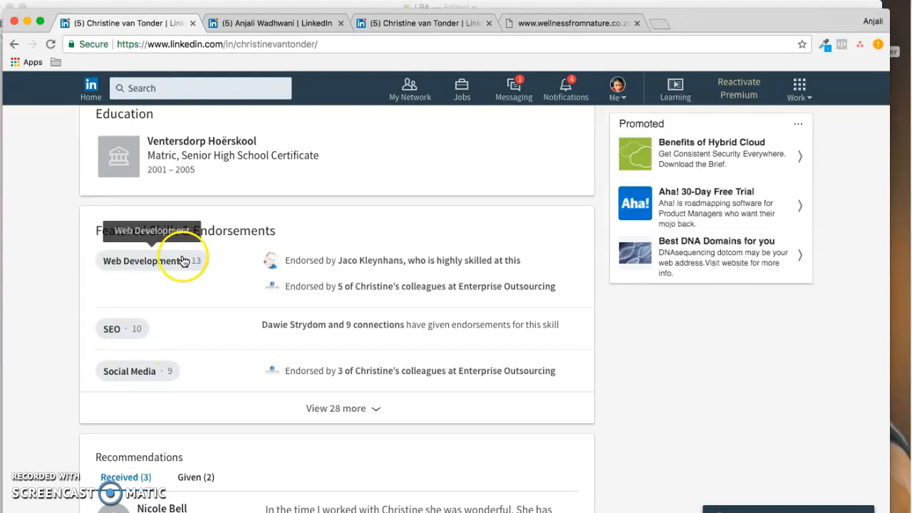
mouse_move(240, 227)
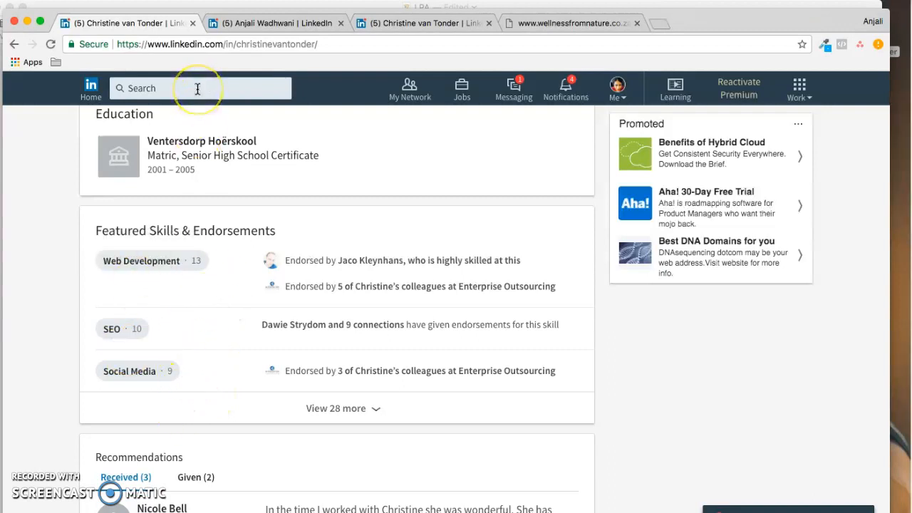
click(197, 89)
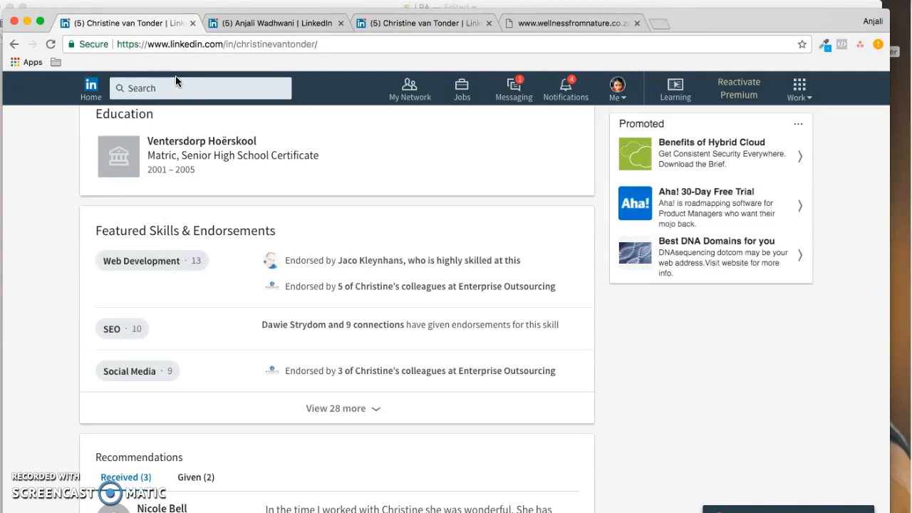
scroll(down, 3)
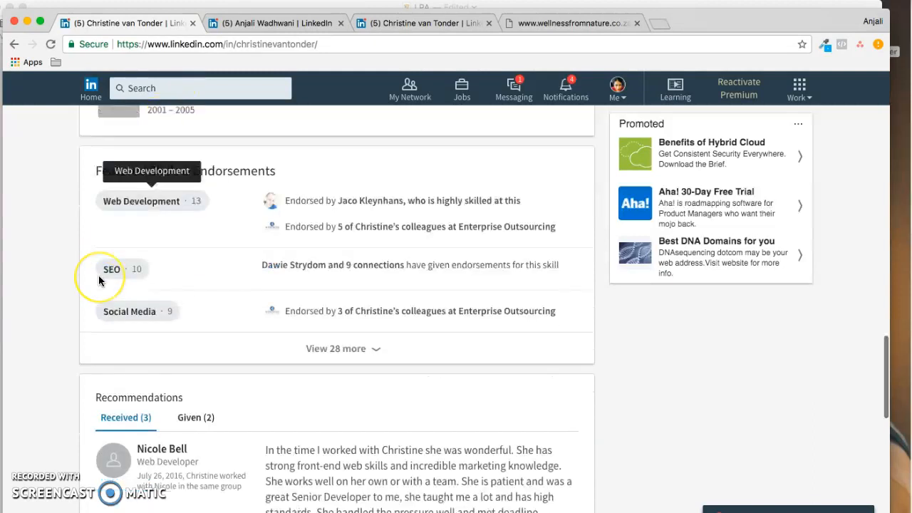
- Read the Given (2) and Received (3) recommendations, then scroll to Accomplishments
scroll(down, 3)
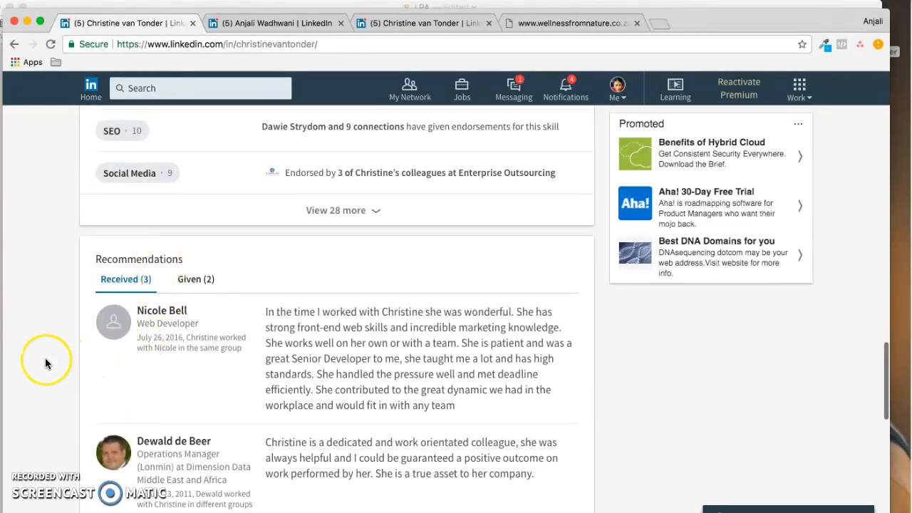
scroll(down, 3)
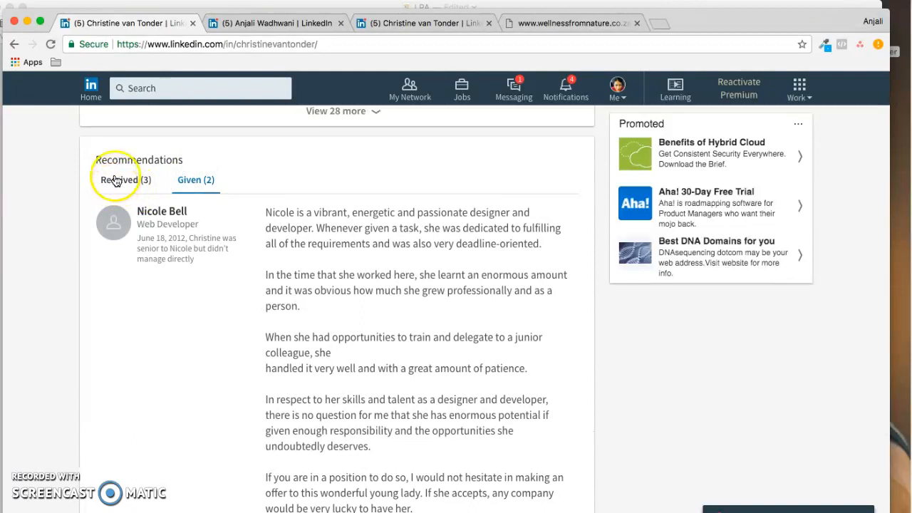
scroll(down, 3)
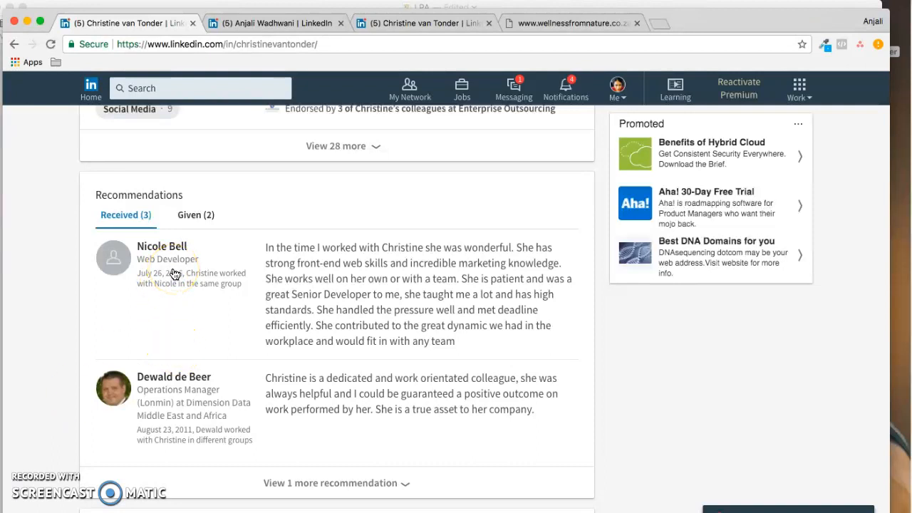
mouse_move(202, 287)
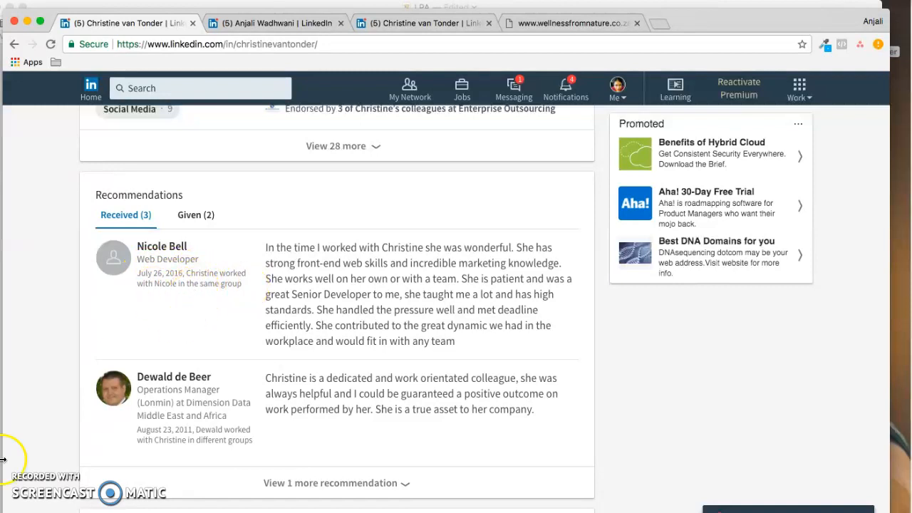
mouse_move(203, 405)
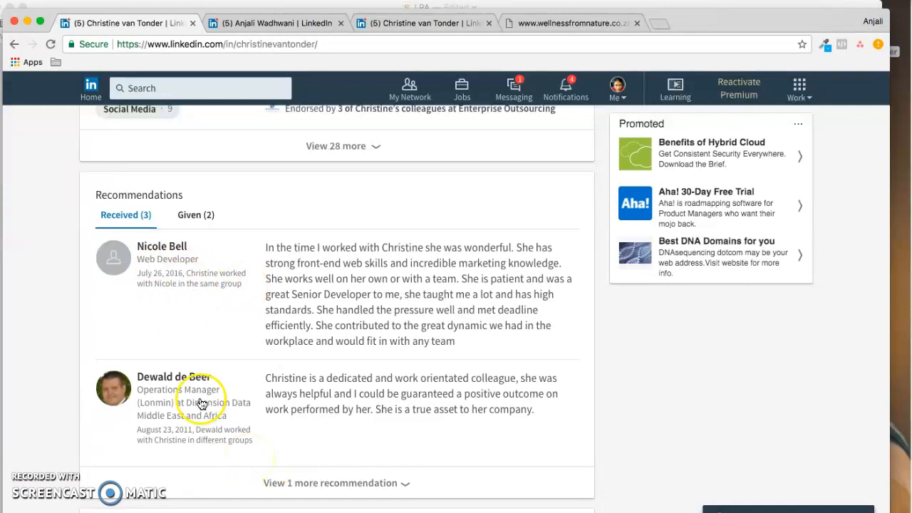
mouse_move(177, 413)
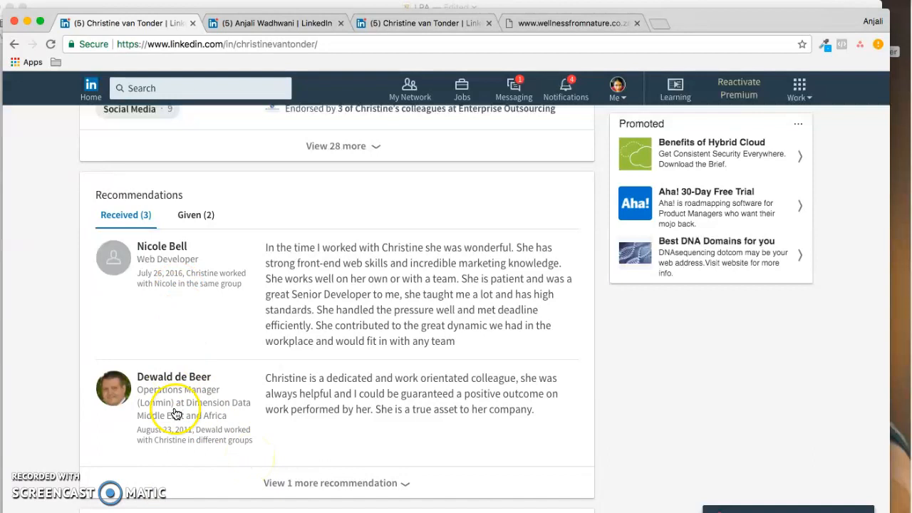
mouse_move(176, 376)
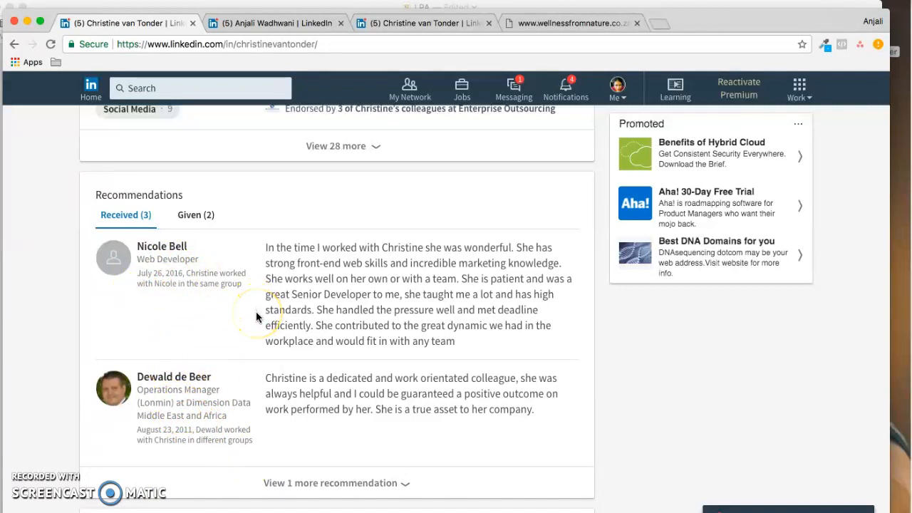
scroll(down, 3)
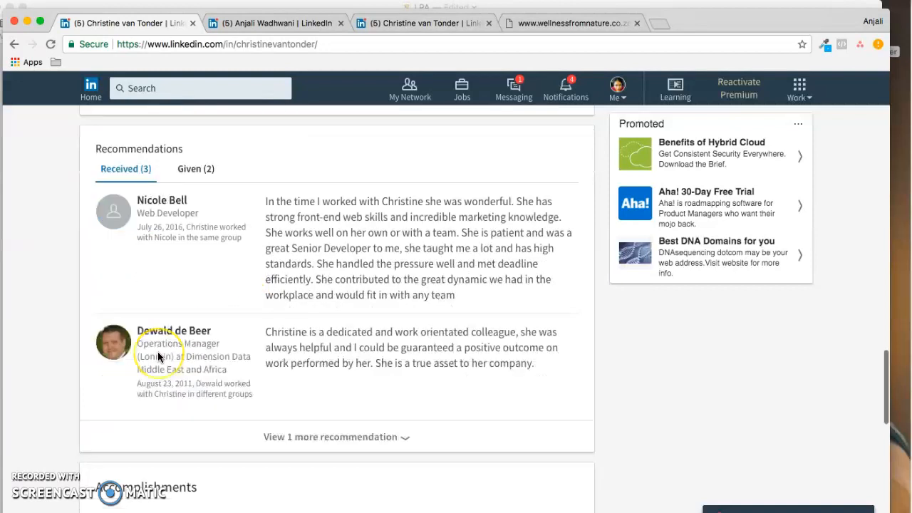
scroll(down, 3)
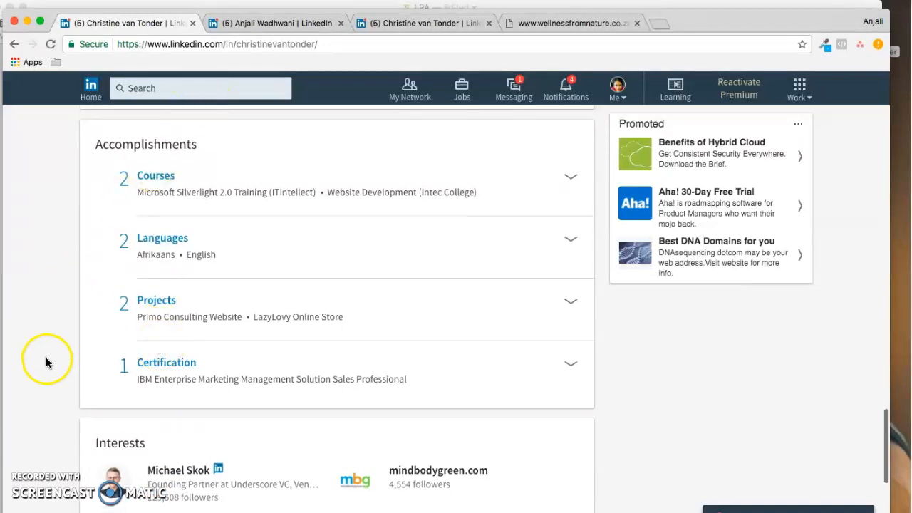
mouse_move(570, 240)
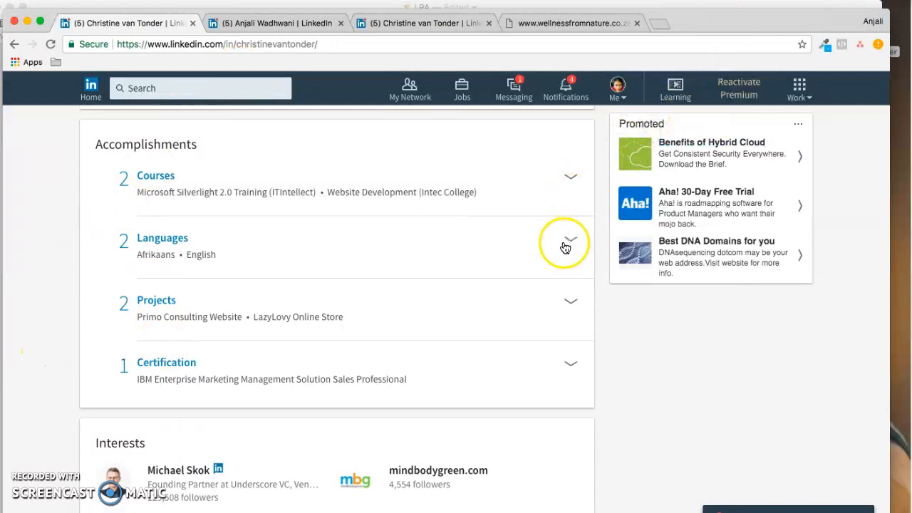
mouse_move(475, 292)
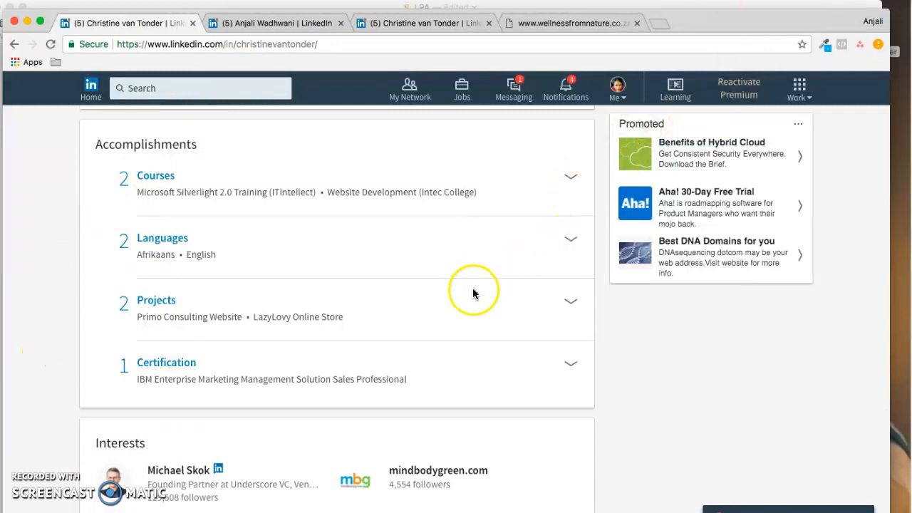
mouse_move(476, 335)
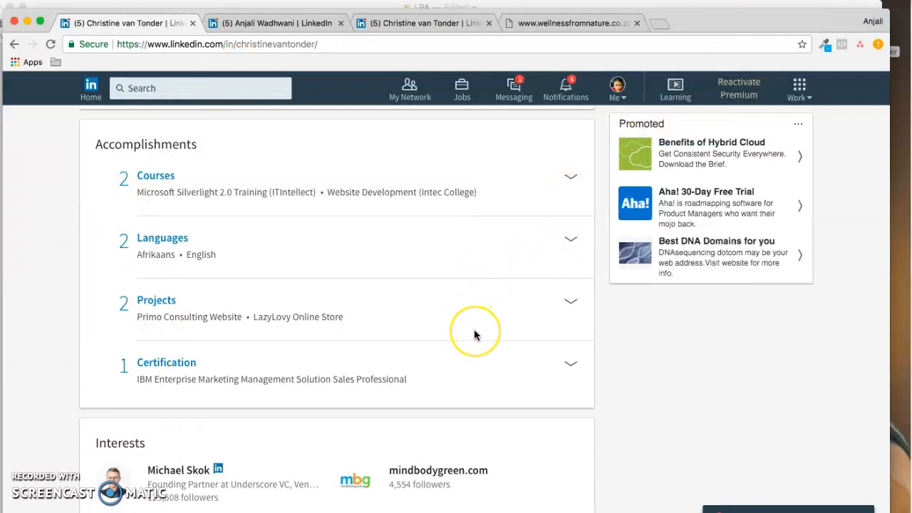
scroll(down, 3)
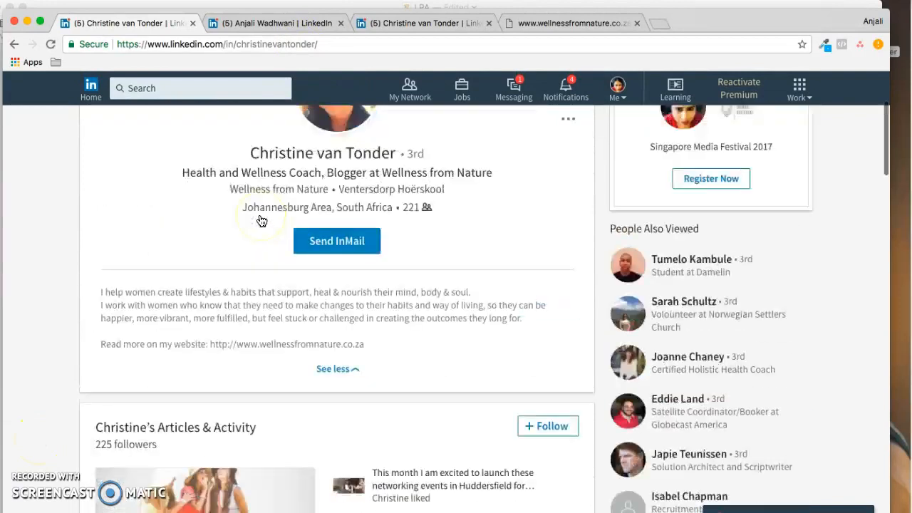
scroll(down, 3)
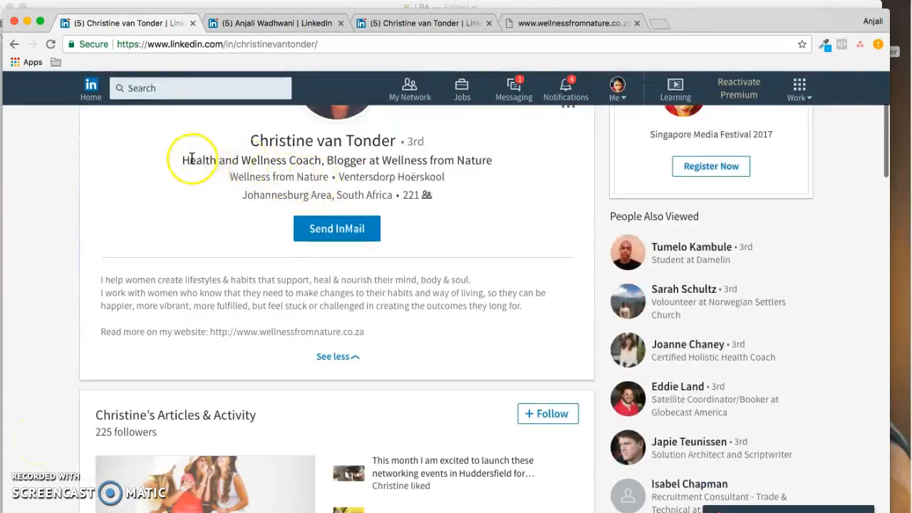
double_click(250, 160)
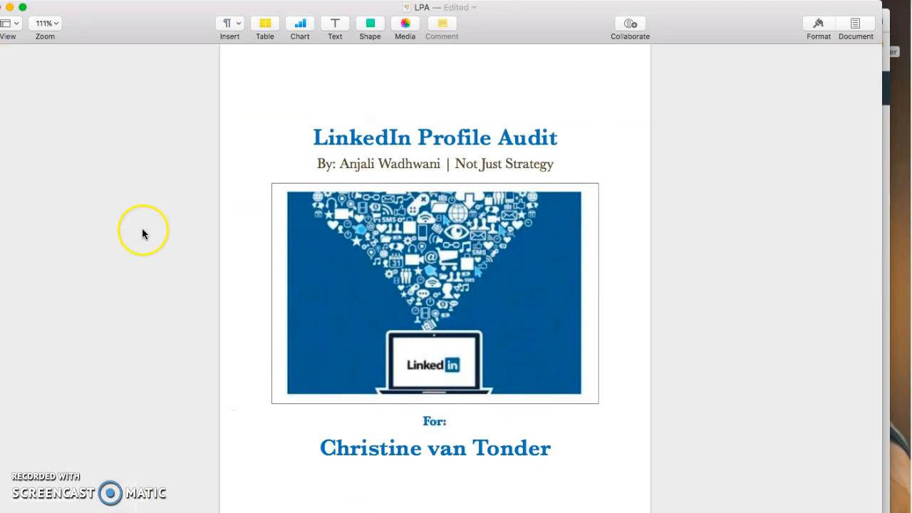
- Scroll through the LinkedIn Profile Checklist items in the Pages LPA document
scroll(down, 3)
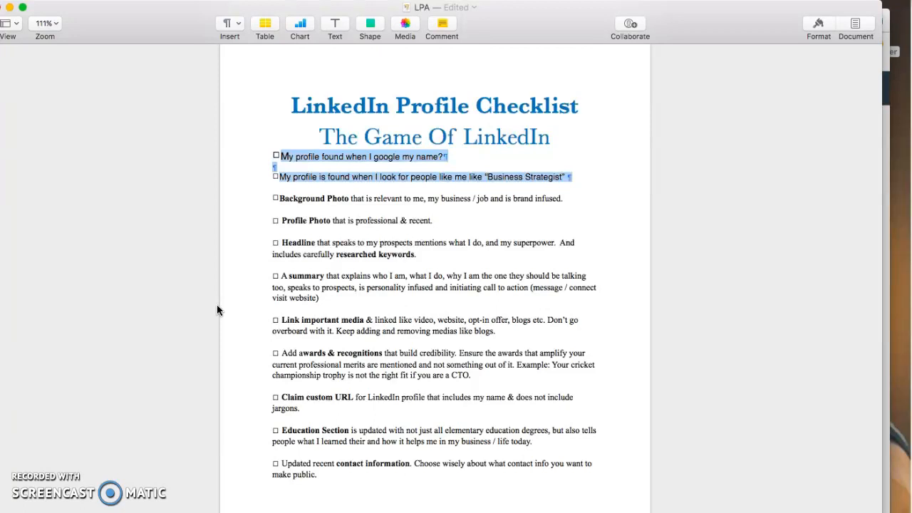
click(454, 184)
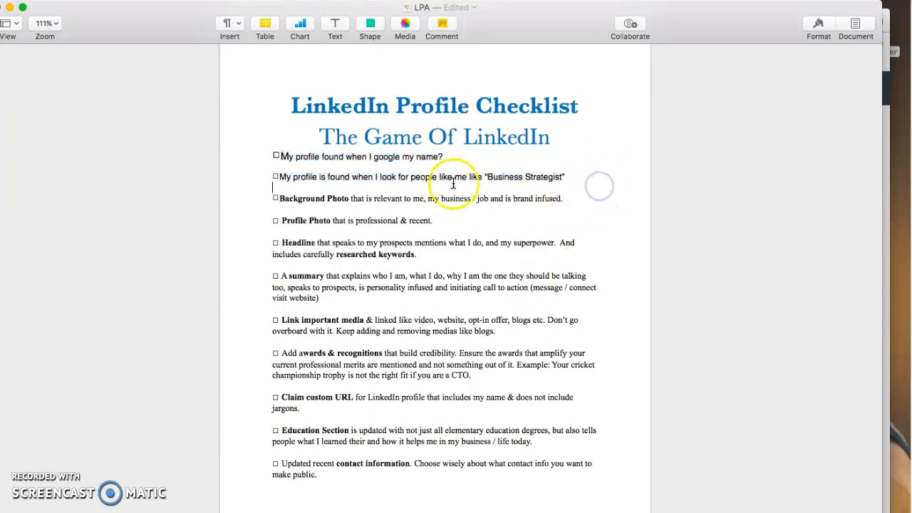
mouse_move(608, 174)
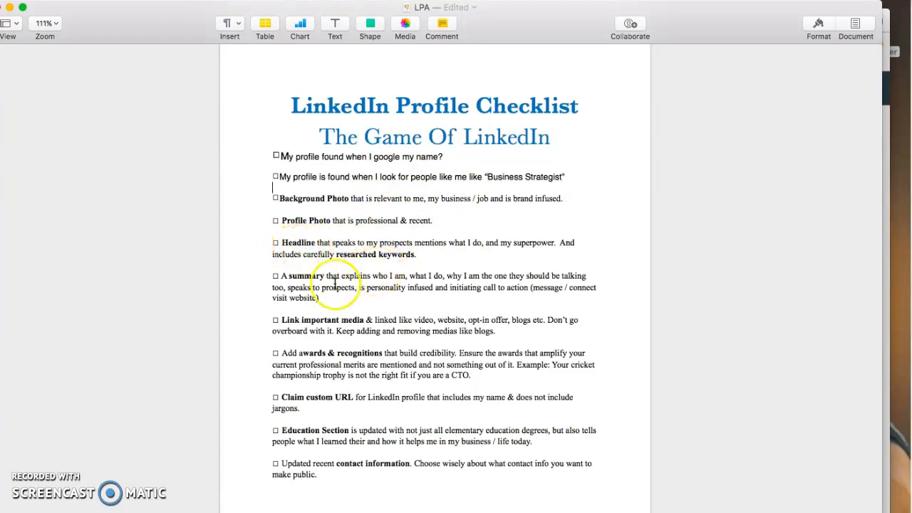
mouse_move(325, 325)
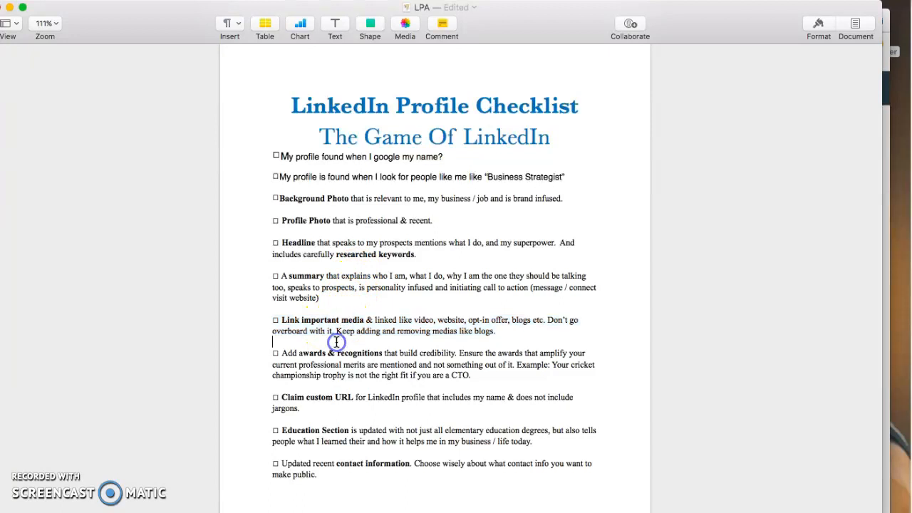
scroll(down, 3)
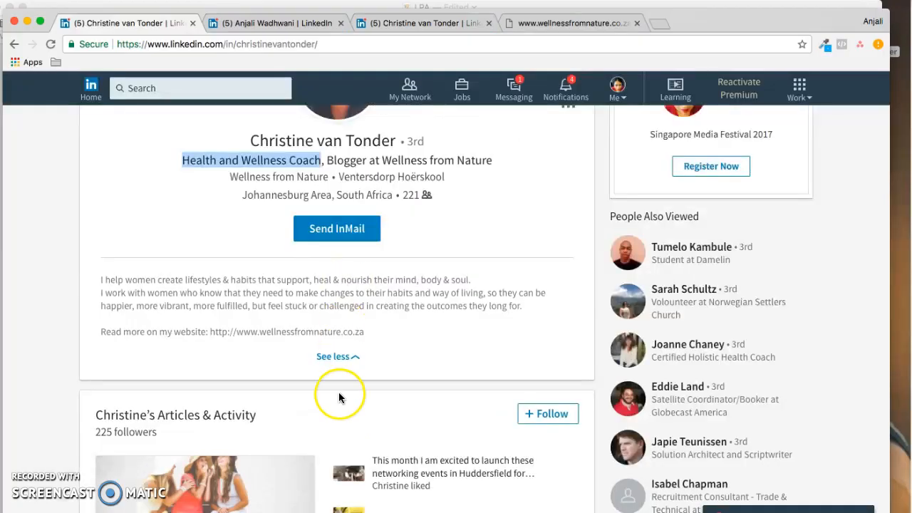
- Scroll through Christine's work experience entries on the LinkedIn profile
scroll(down, 3)
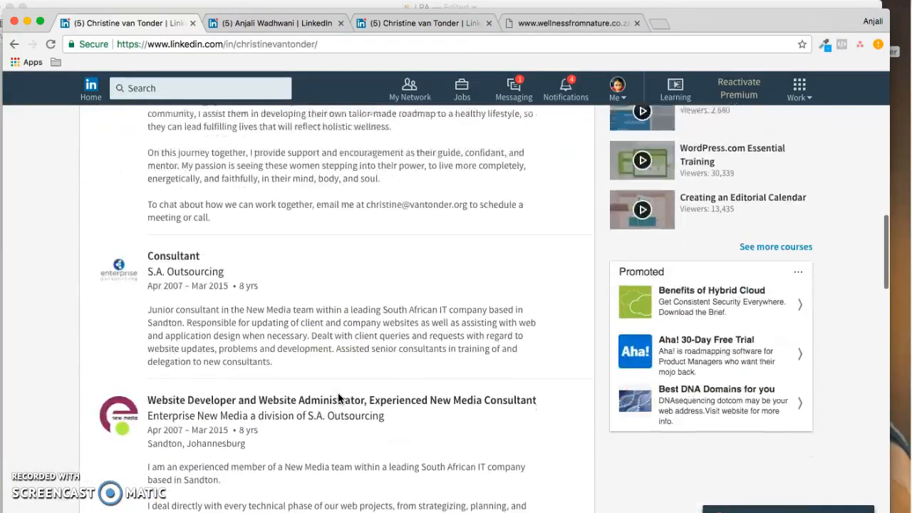
scroll(down, 3)
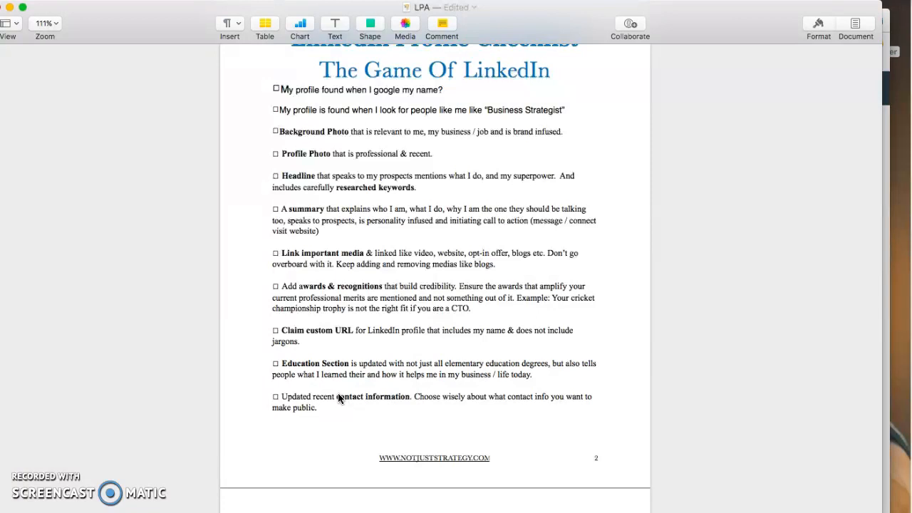
- Review the custom URL, education and contact items, then view her LinkedIn accomplishments
click(273, 273)
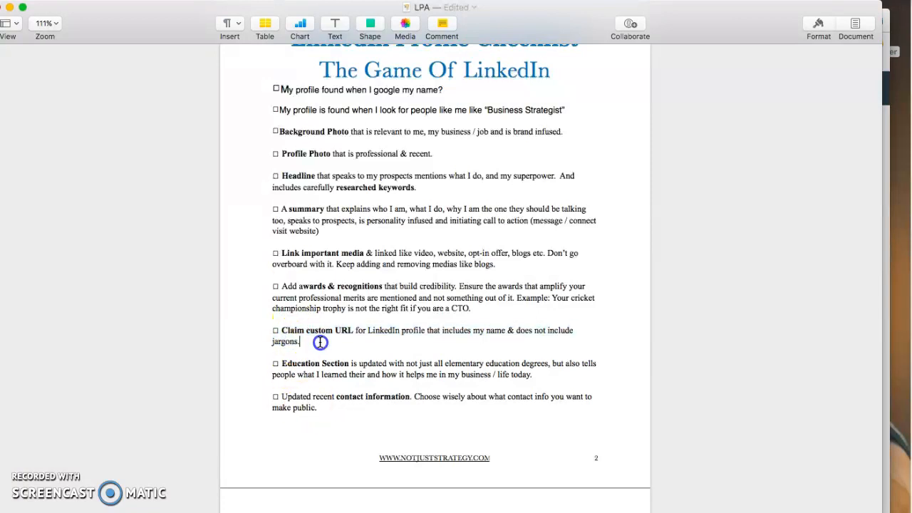
scroll(down, 3)
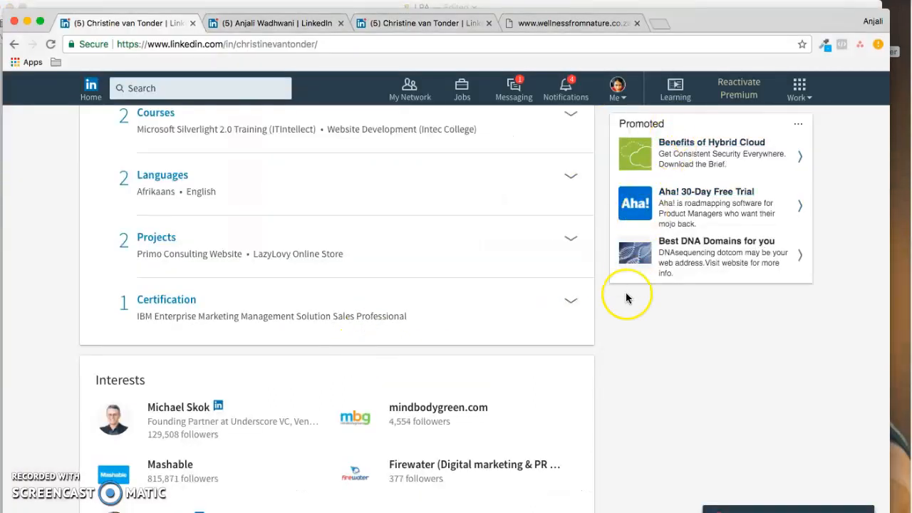
- Expand Contact and Personal Info to show her profile URL, website, Twitter and birthday
scroll(down, 3)
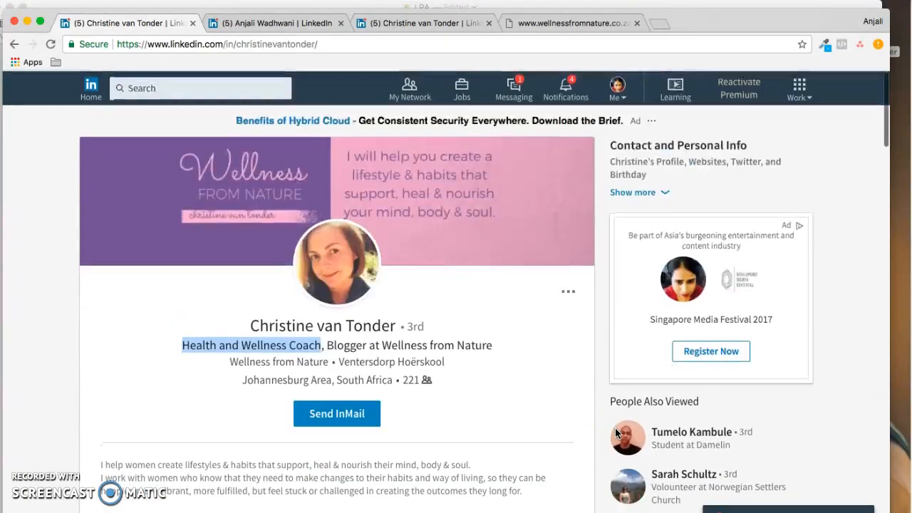
click(633, 191)
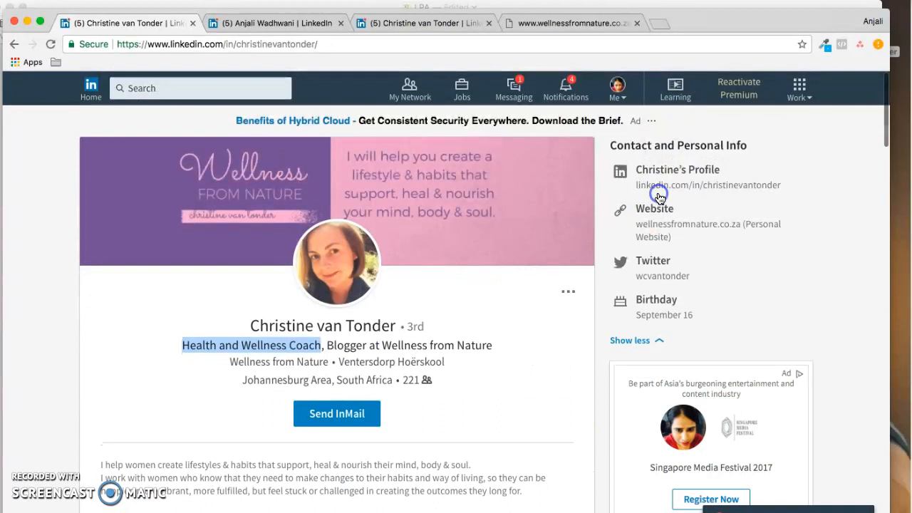
mouse_move(696, 320)
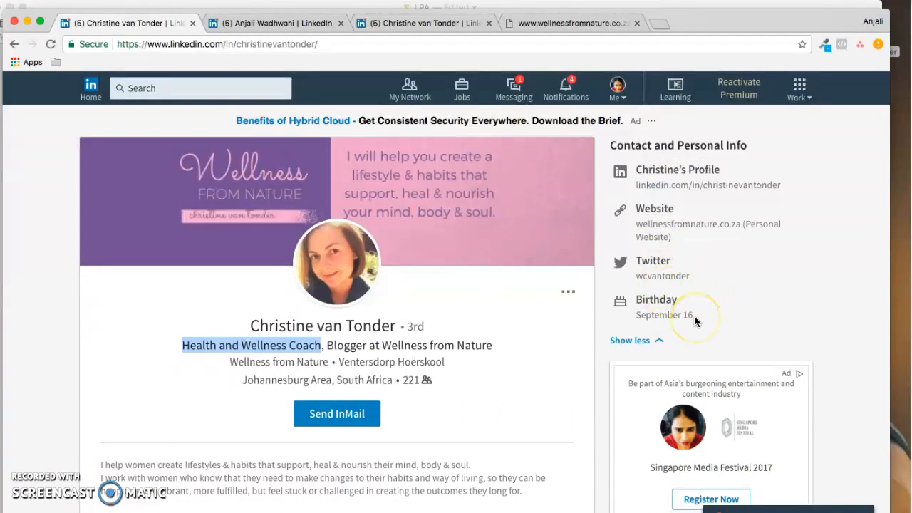
mouse_move(693, 277)
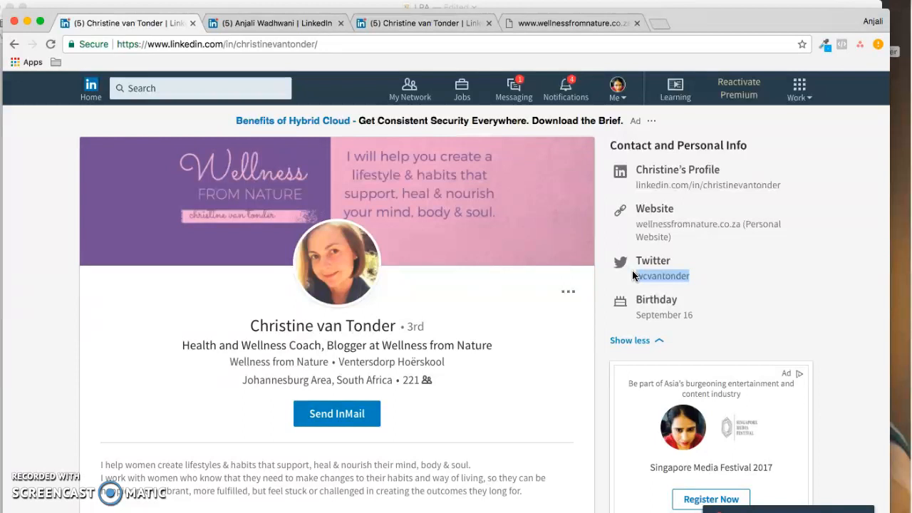
mouse_move(739, 308)
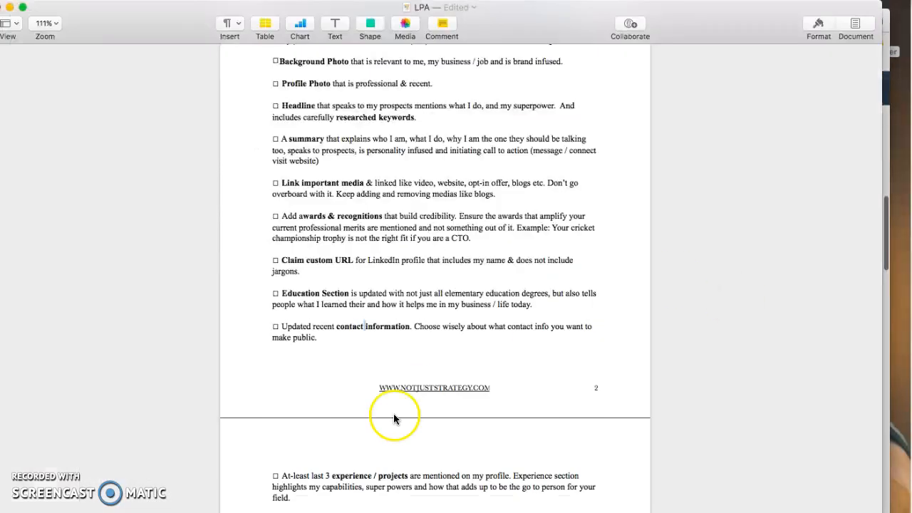
- Review the experience, skills, recommendations and Volunteer items down to the Game of LinkedIn summary
scroll(down, 3)
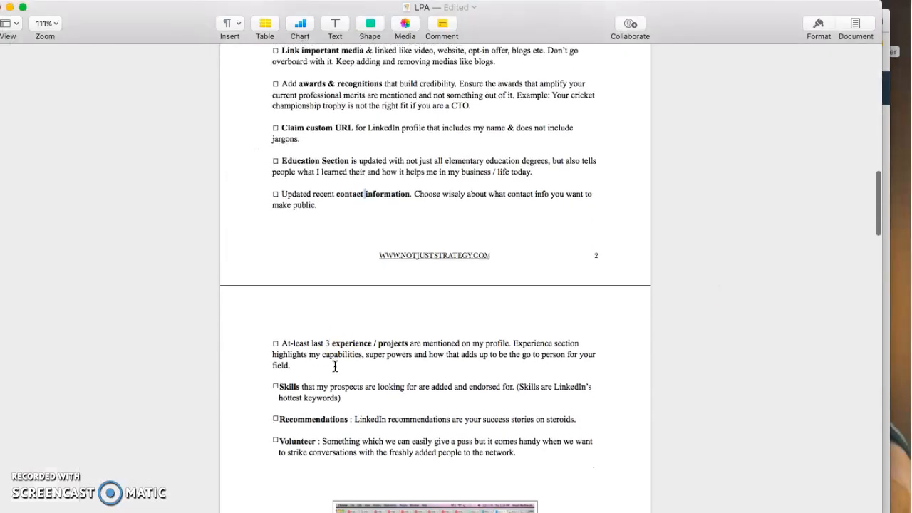
scroll(down, 3)
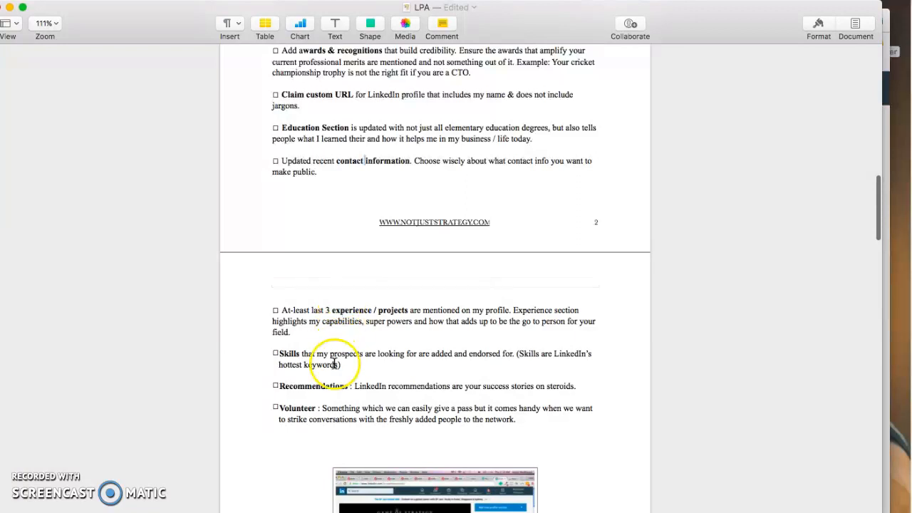
double_click(345, 353)
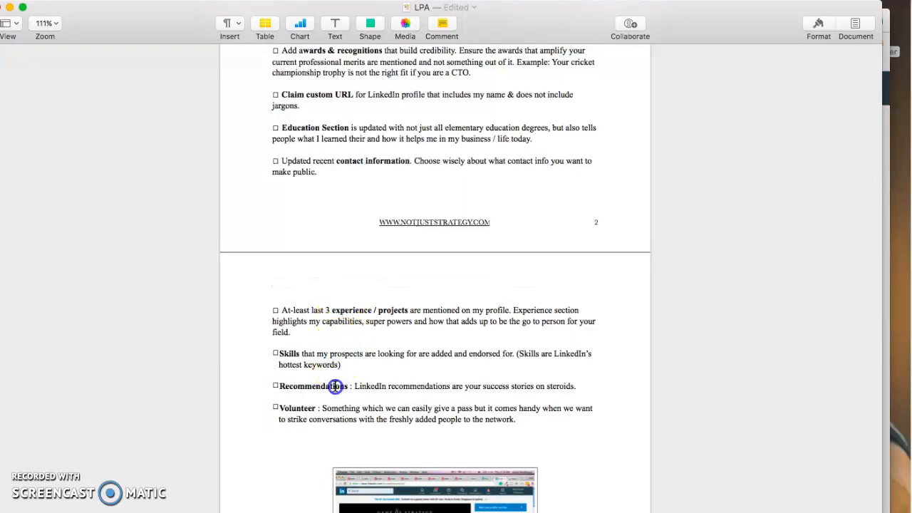
double_click(340, 408)
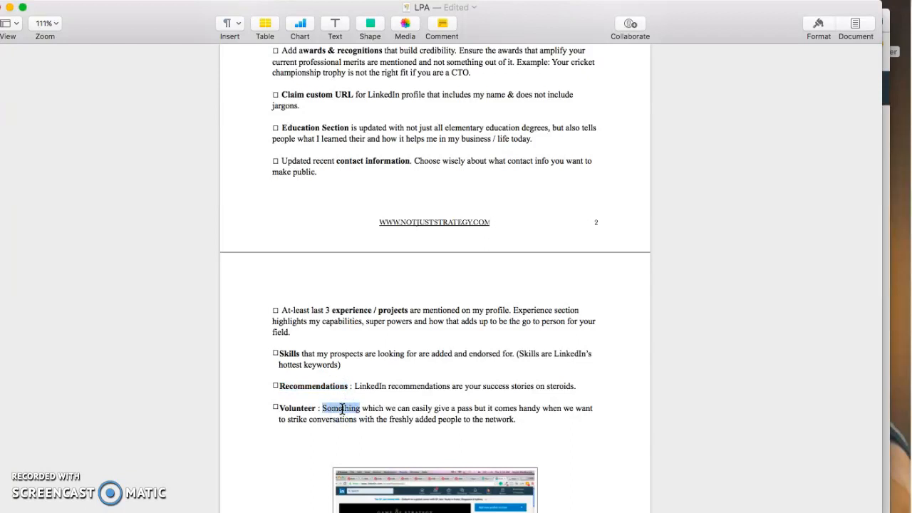
scroll(down, 3)
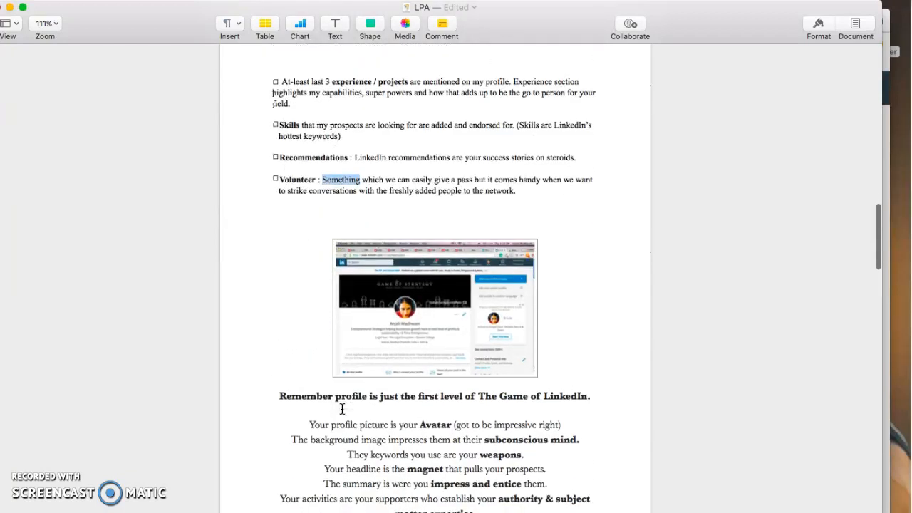
scroll(down, 3)
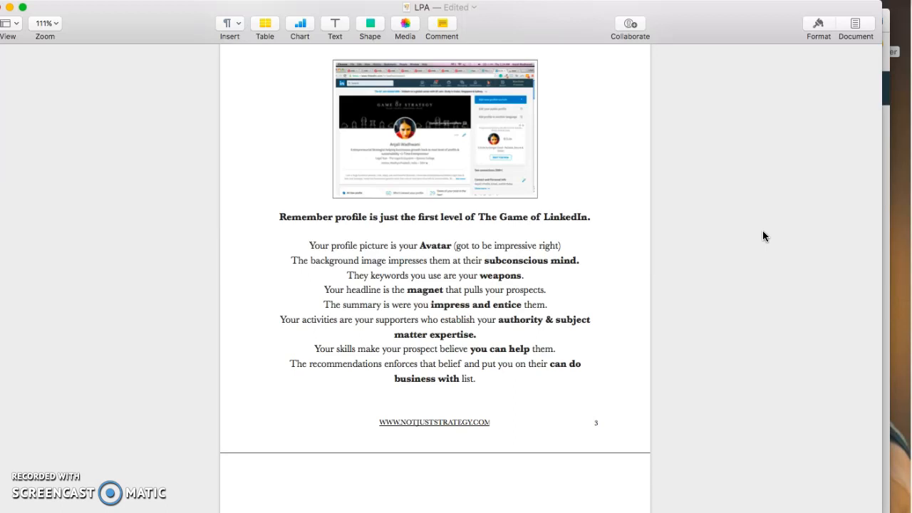
scroll(down, 3)
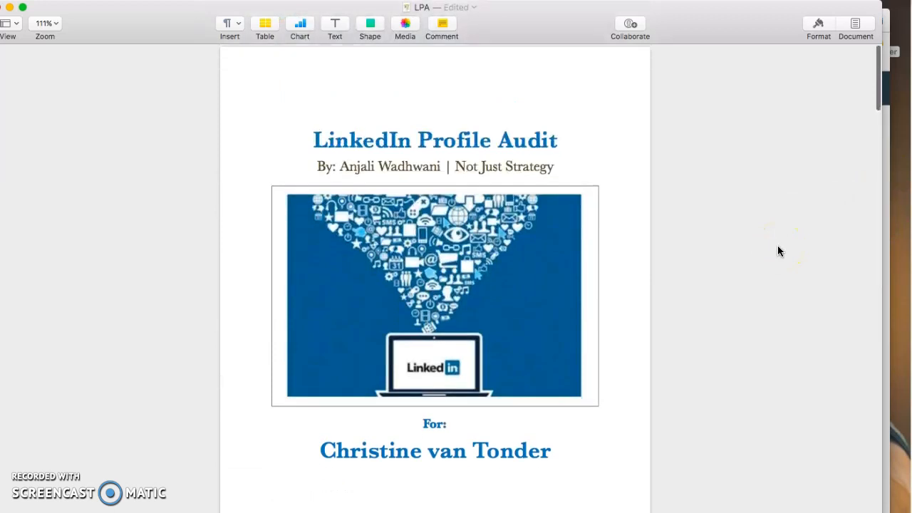
scroll(down, 3)
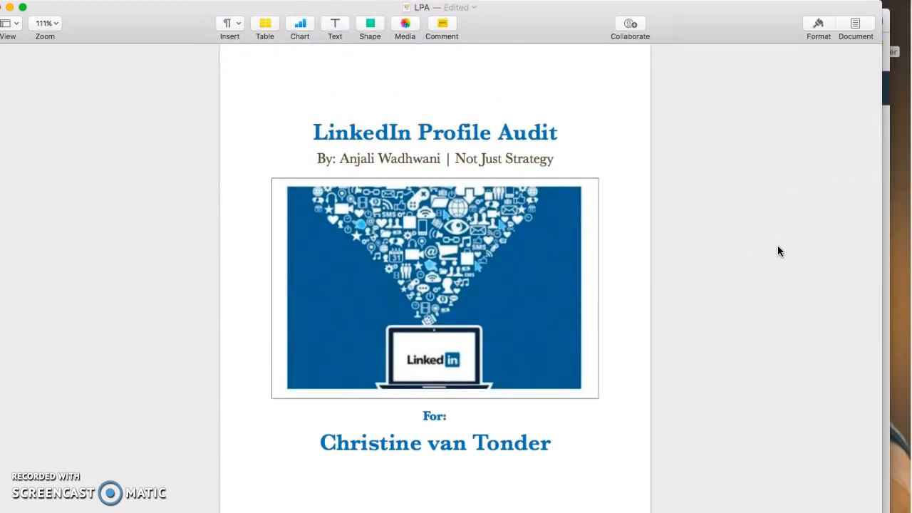